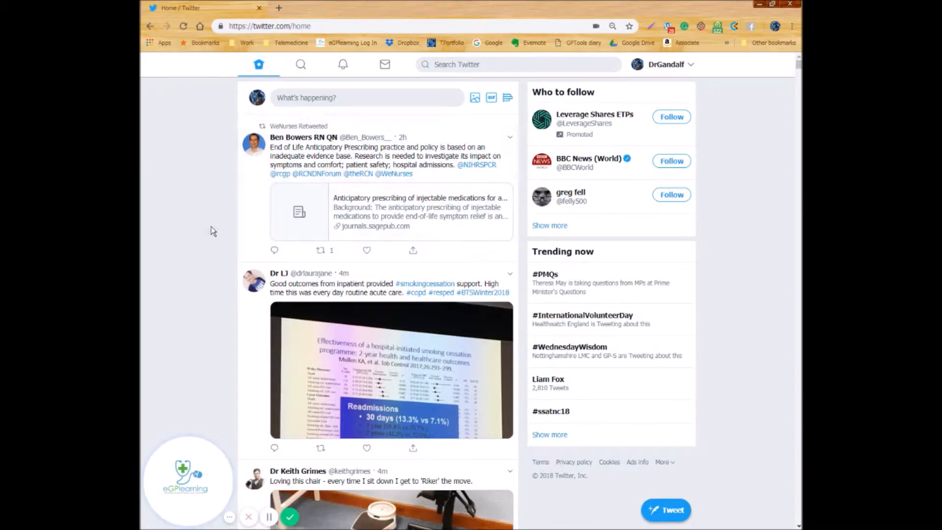
mouse_move(217, 182)
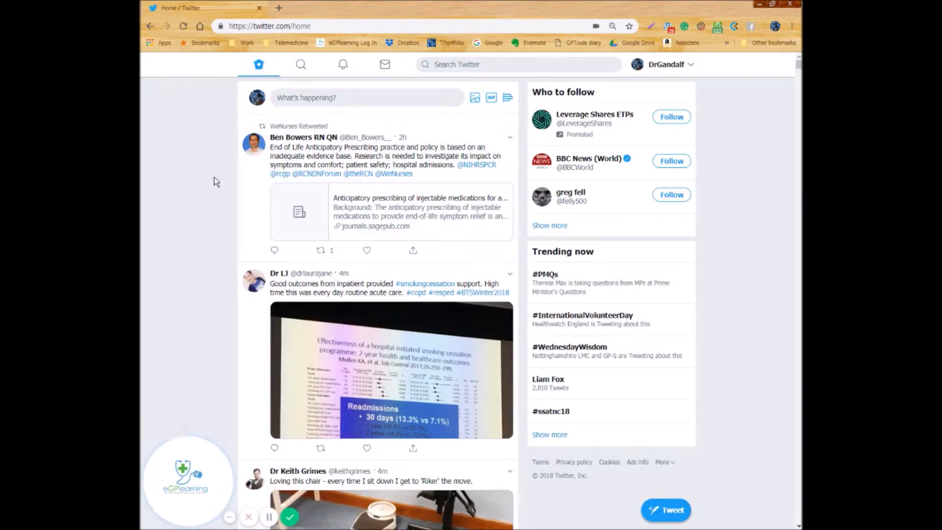
mouse_move(219, 178)
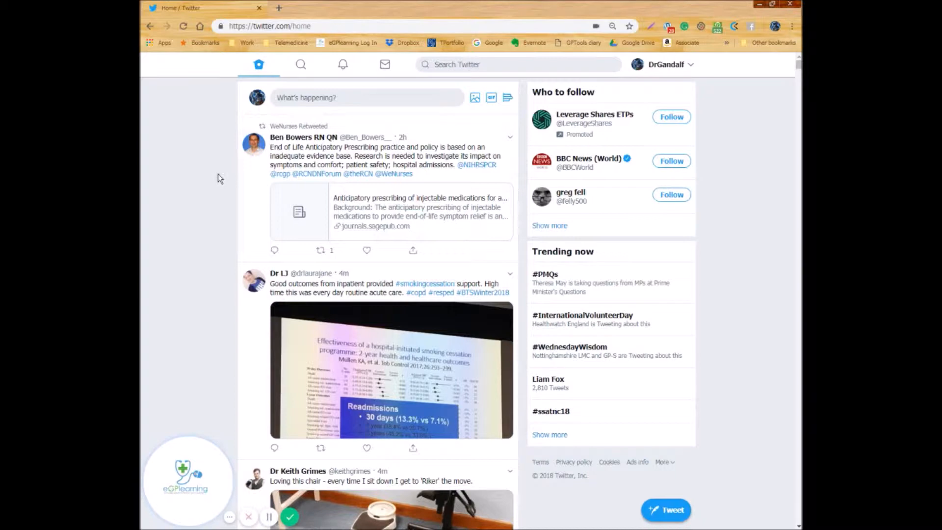
mouse_move(343, 156)
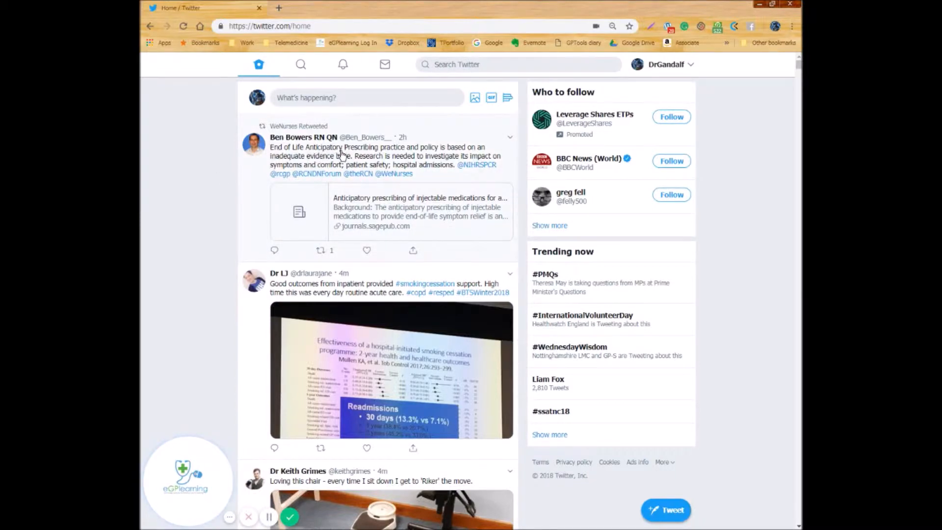
Open Explore and browse UK trends like #PMQs, #InternationalVolunteerDay and #WednesdayWisdom.
scroll(down, 3)
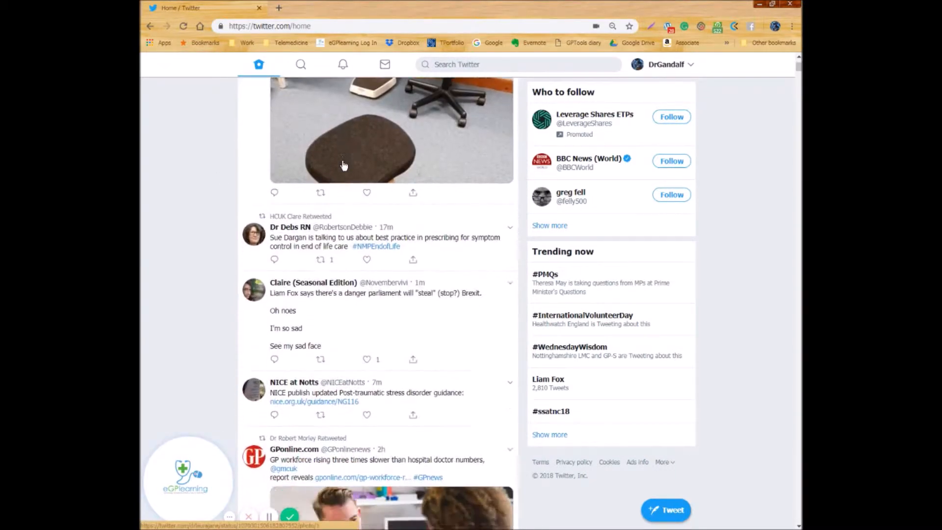
scroll(down, 3)
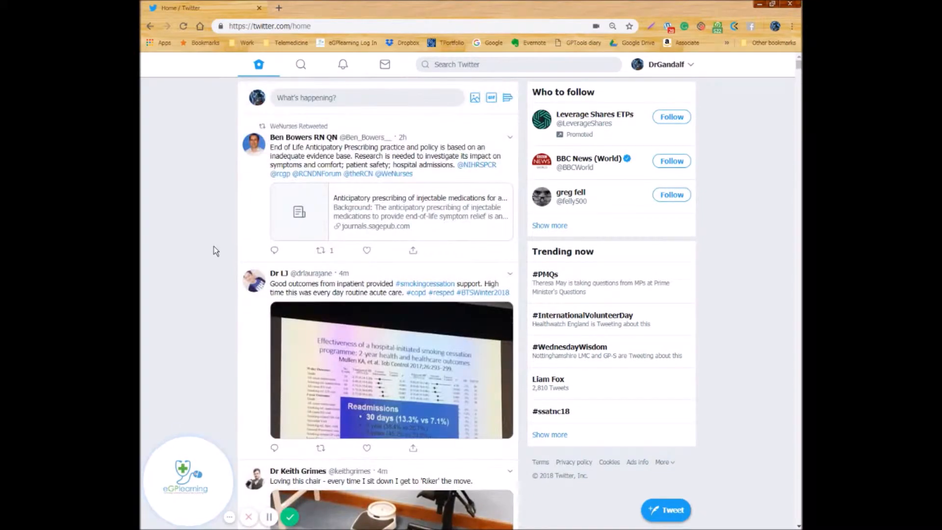
scroll(up, 3)
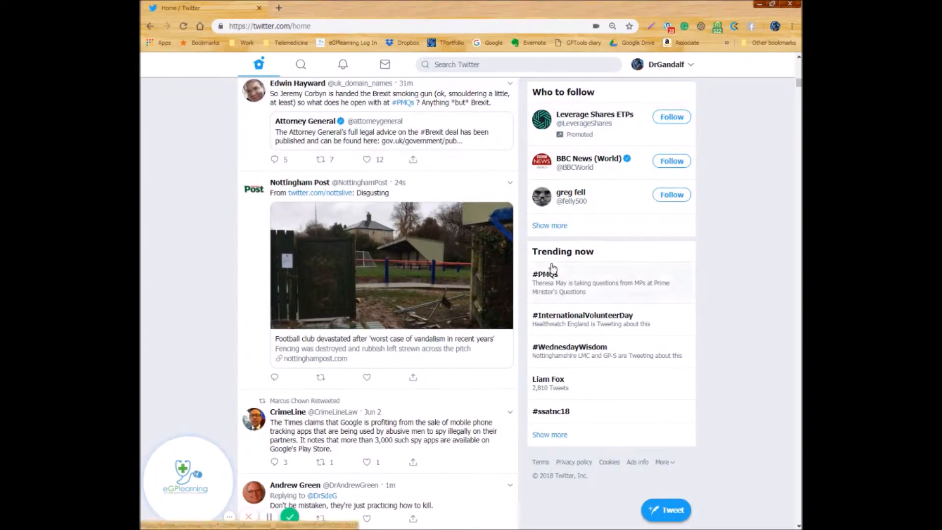
mouse_move(384, 111)
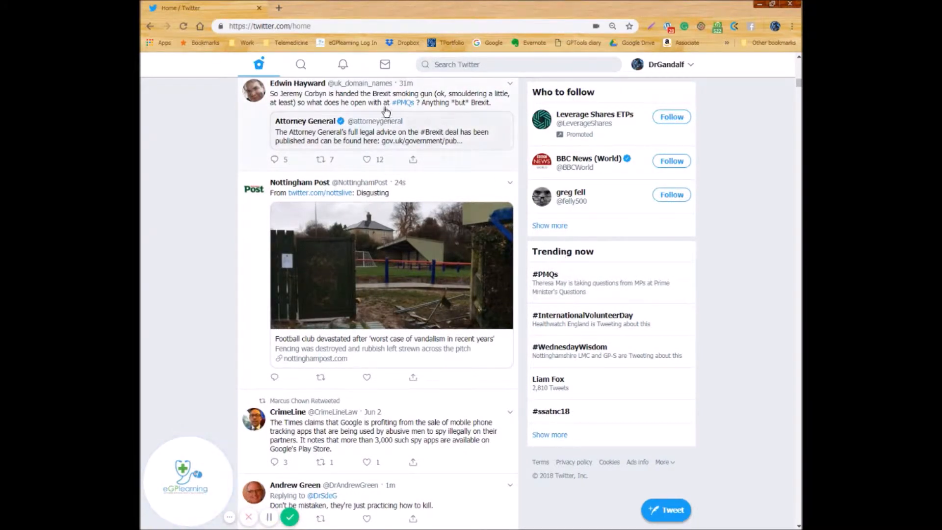
click(300, 65)
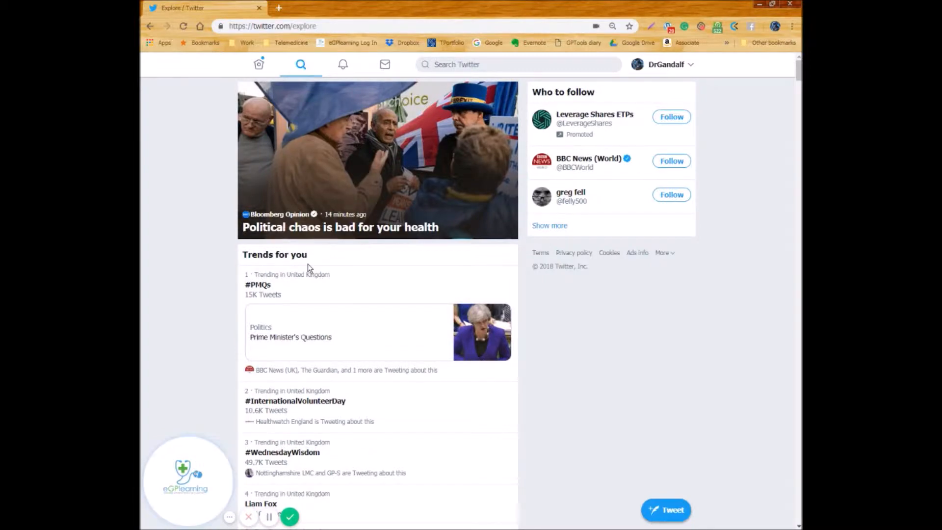
mouse_move(310, 279)
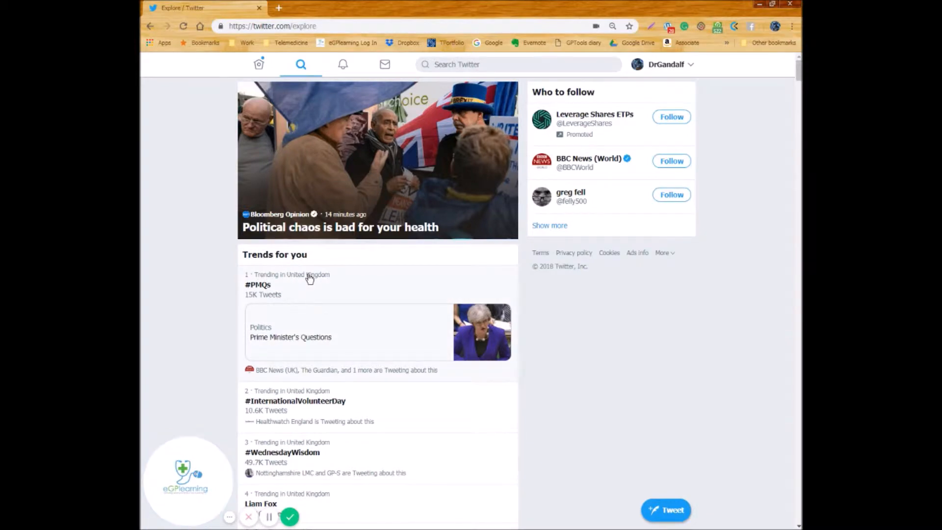
mouse_move(301, 278)
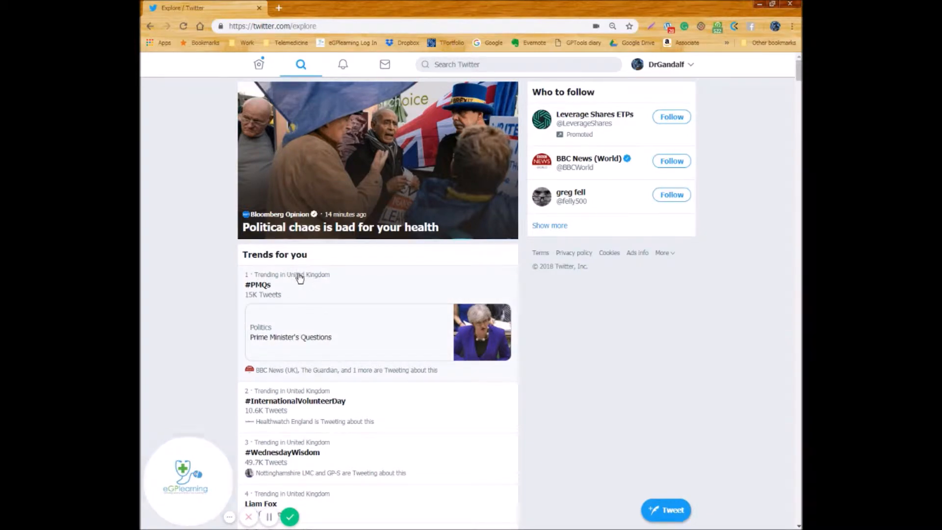
scroll(down, 3)
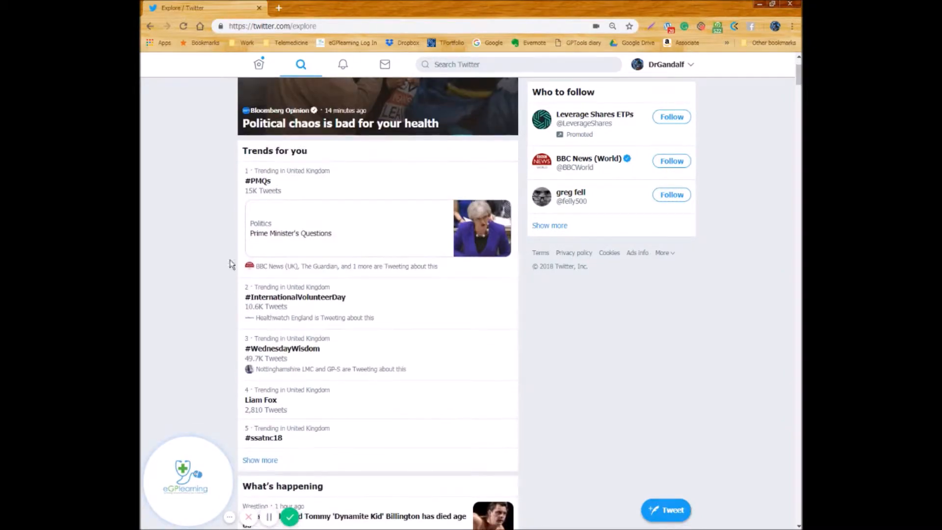
mouse_move(268, 198)
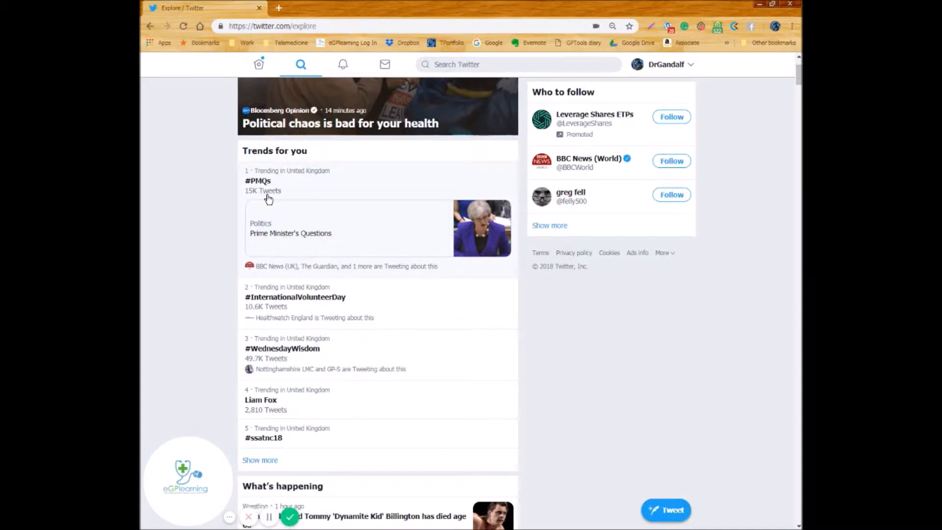
mouse_move(289, 330)
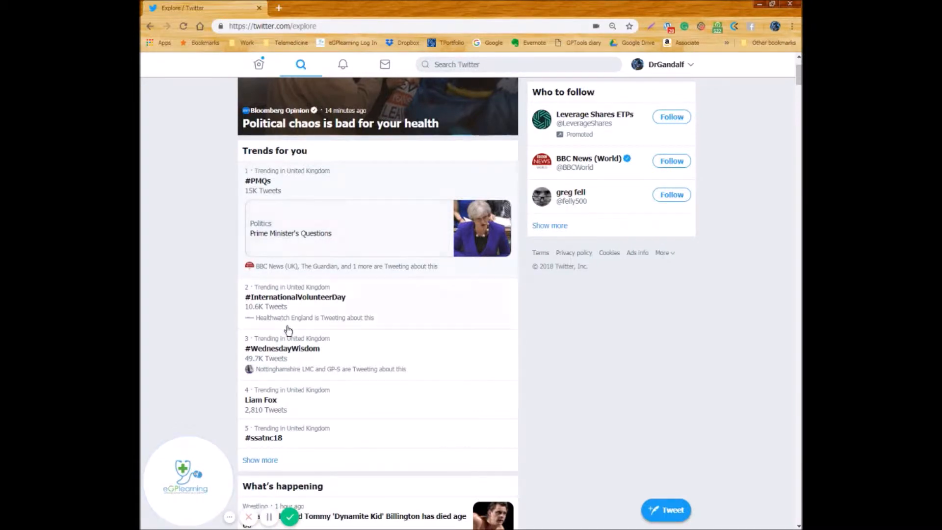
mouse_move(295, 352)
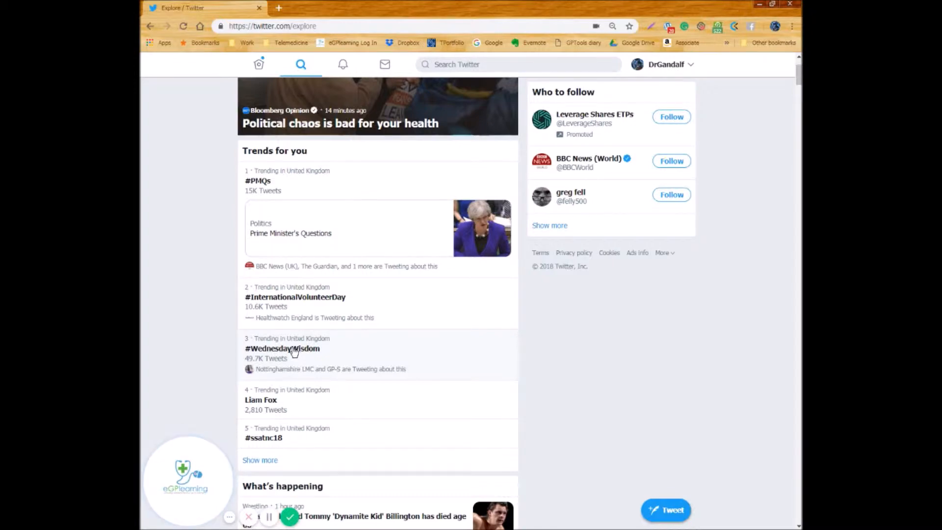
scroll(down, 3)
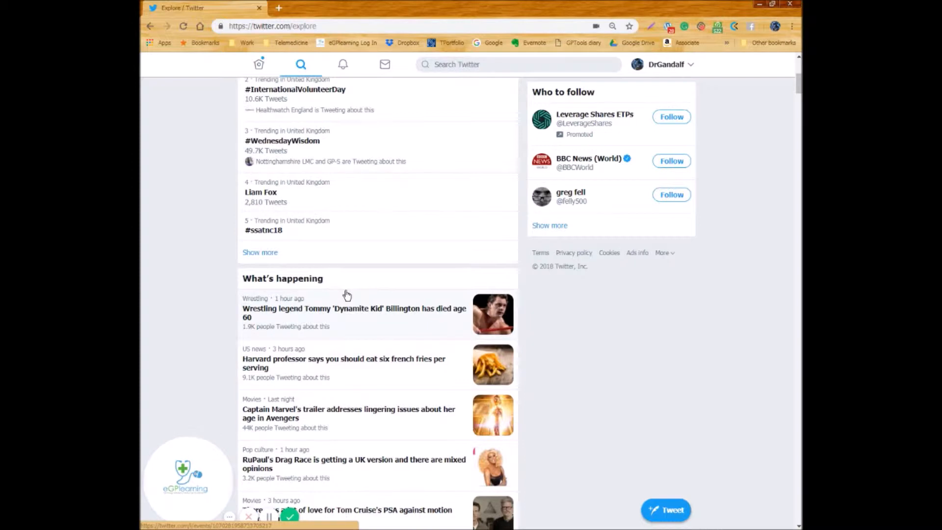
mouse_move(347, 316)
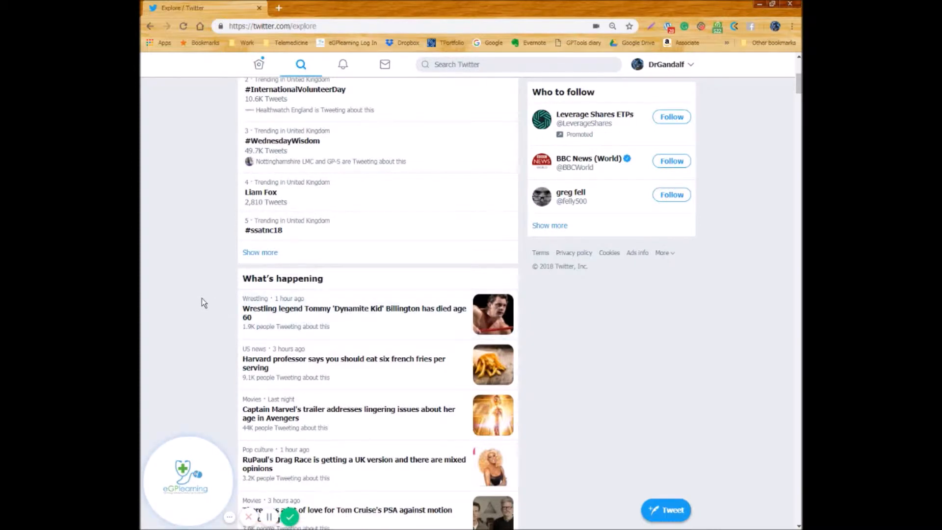
scroll(down, 3)
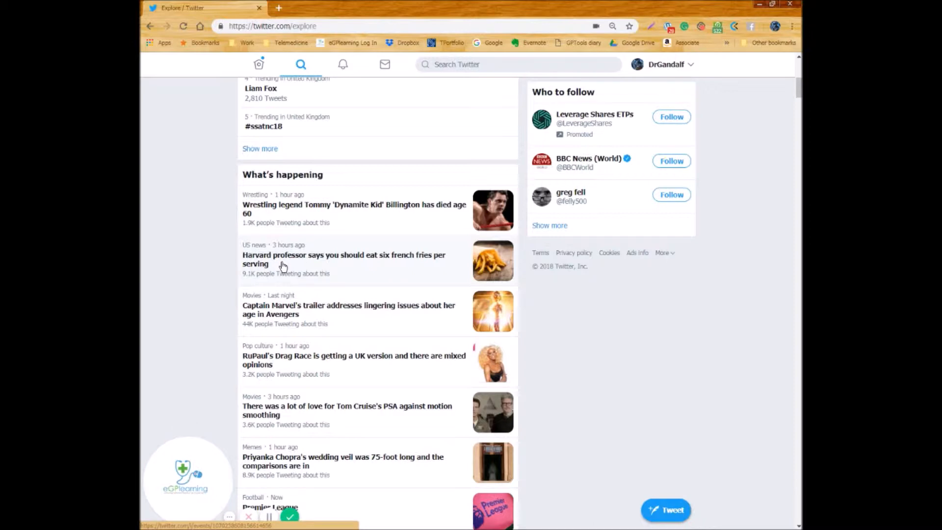
mouse_move(285, 310)
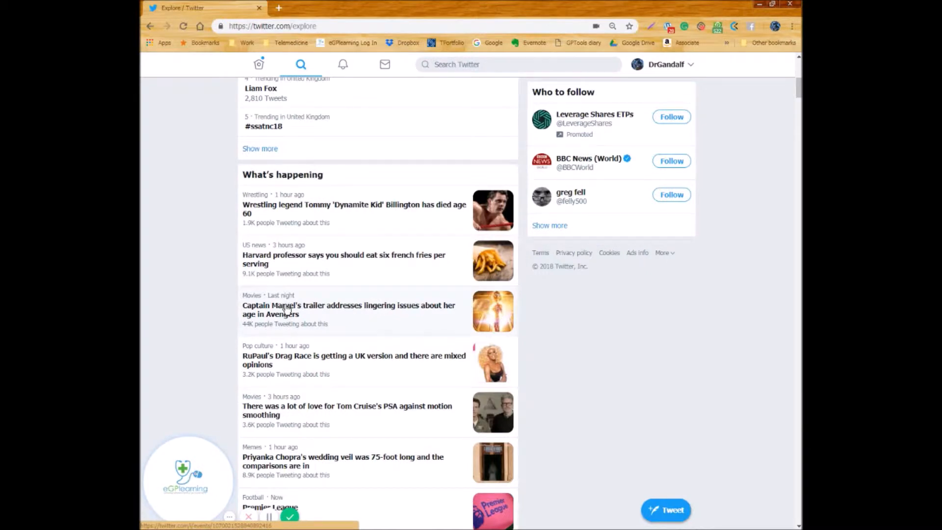
scroll(down, 3)
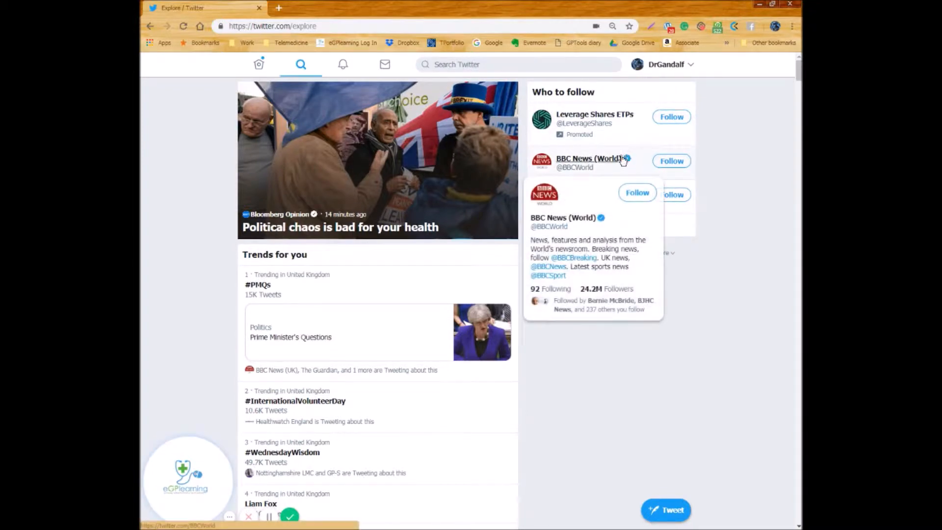
mouse_move(417, 152)
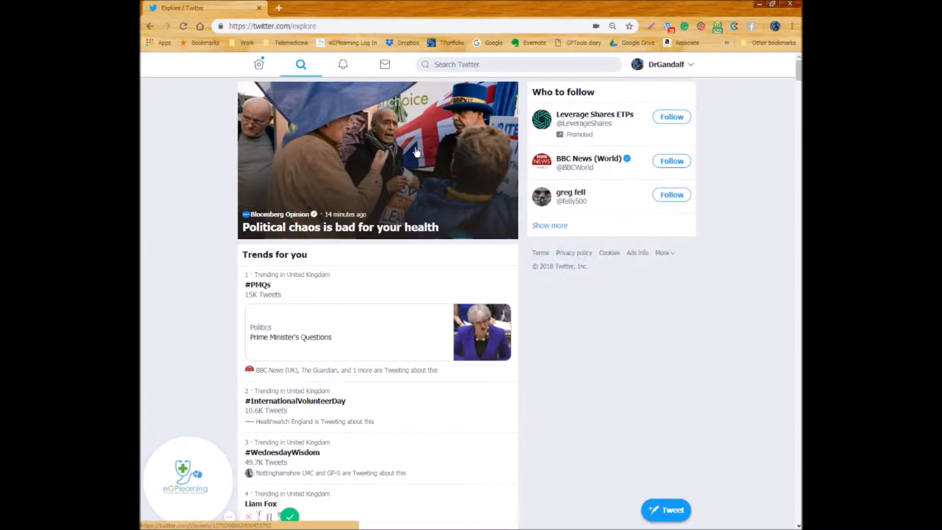
mouse_move(342, 64)
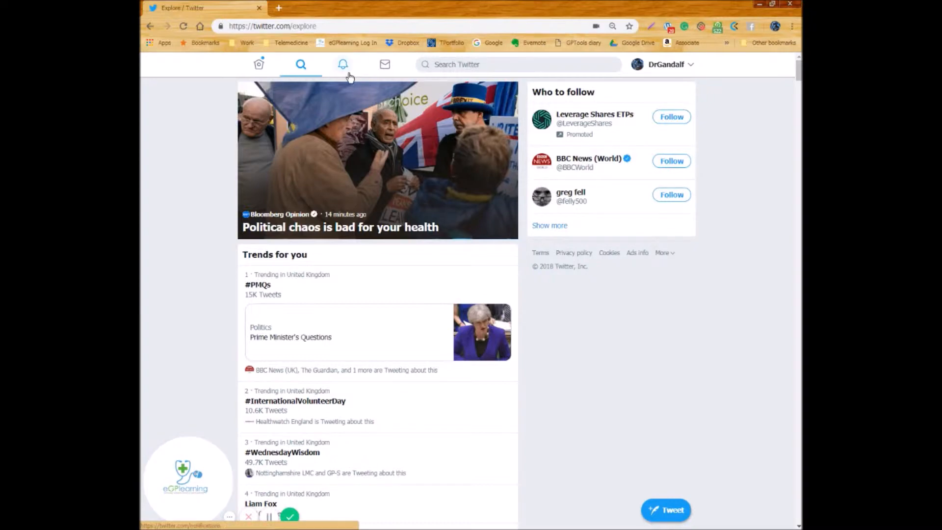
Open Notifications and scroll through the likes, retweets, new follower and replies.
click(342, 64)
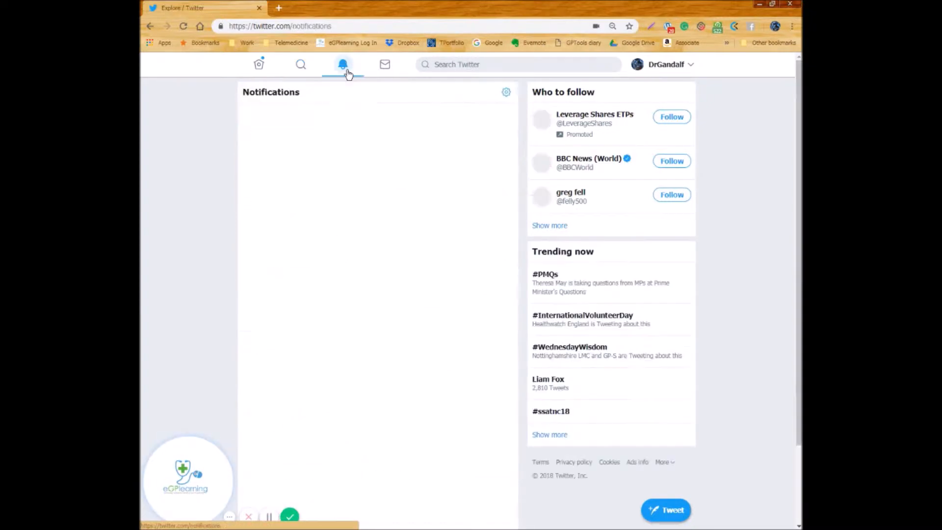
click(342, 64)
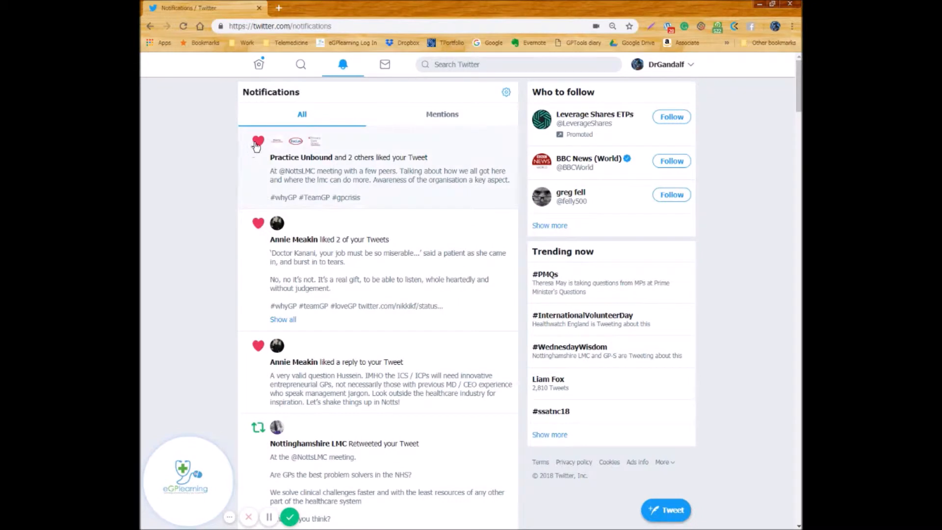
mouse_move(260, 210)
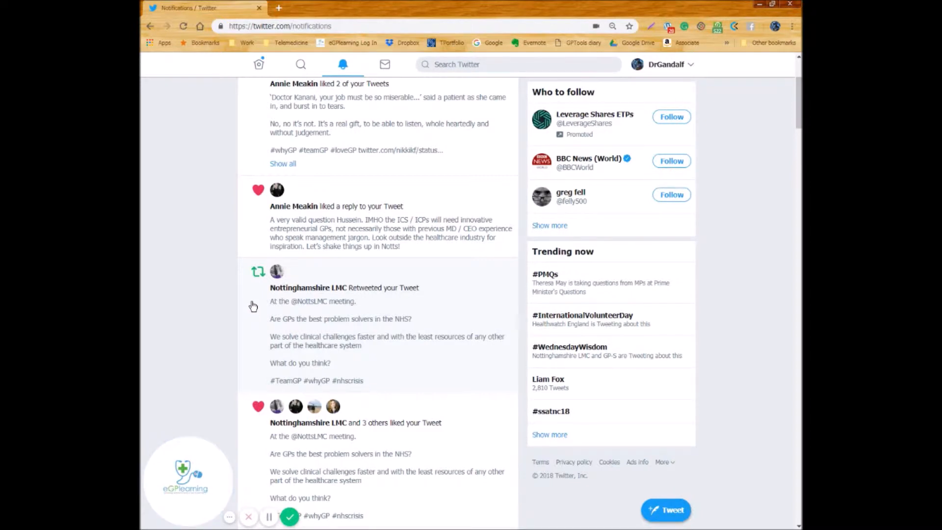
scroll(down, 3)
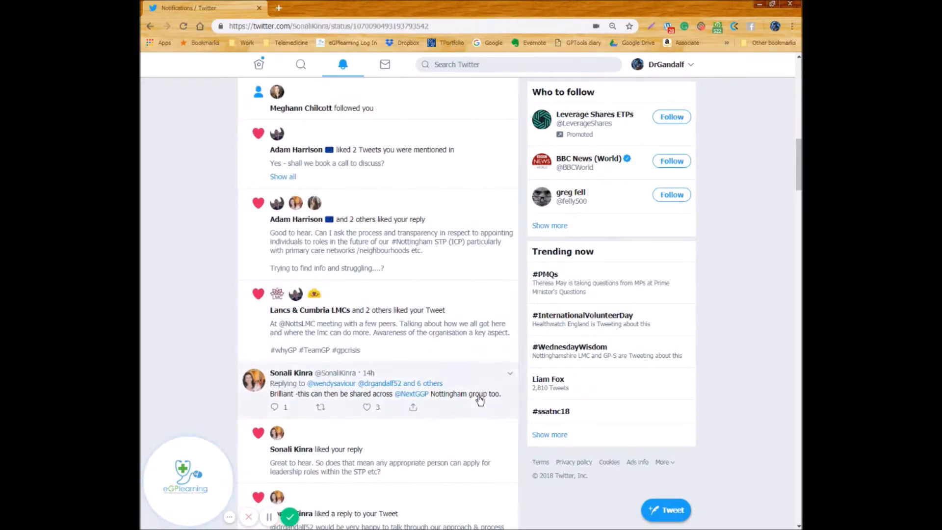
click(390, 394)
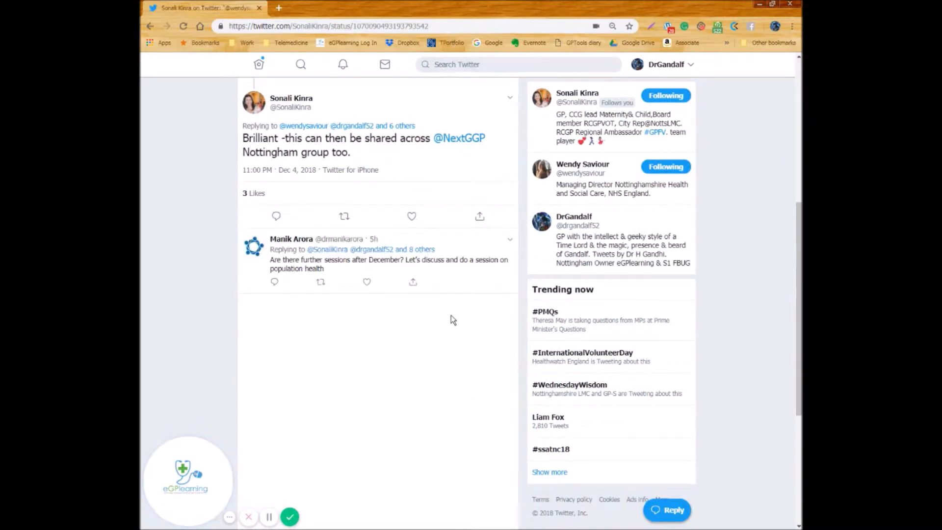
mouse_move(446, 297)
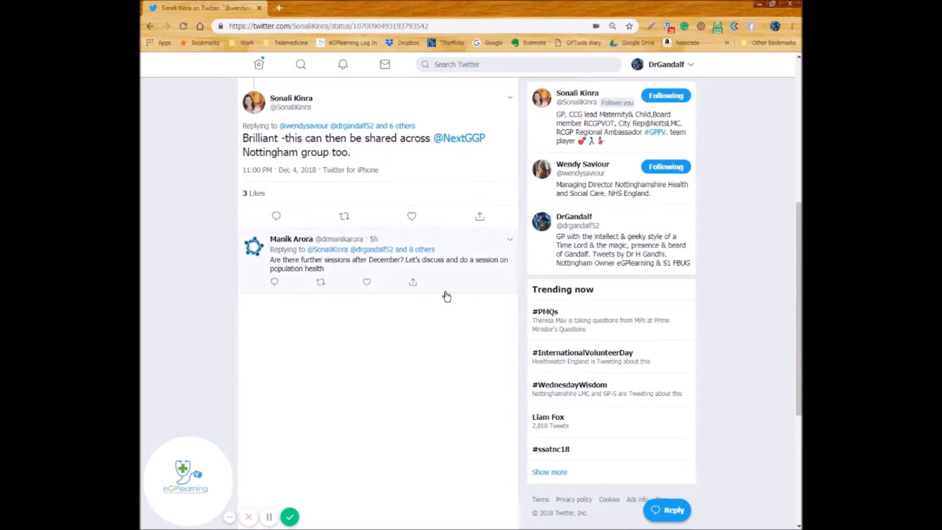
scroll(up, 3)
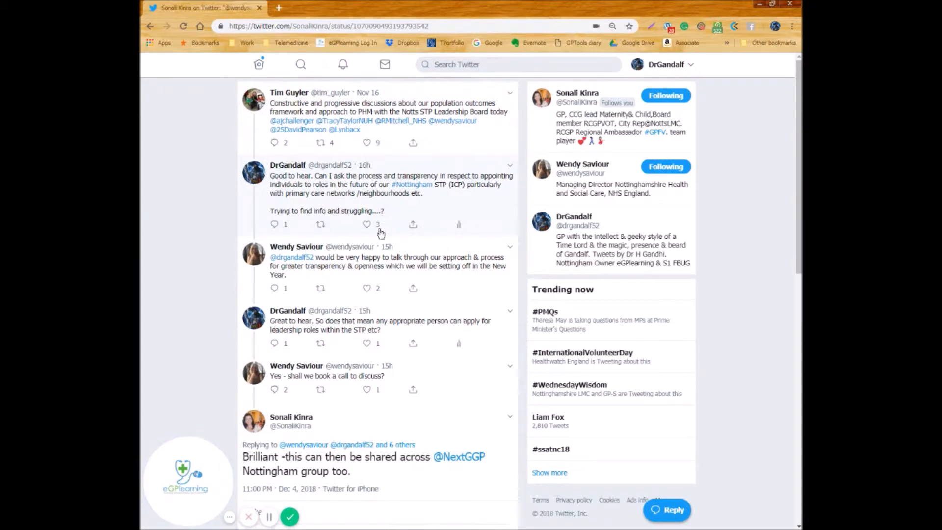
mouse_move(365, 240)
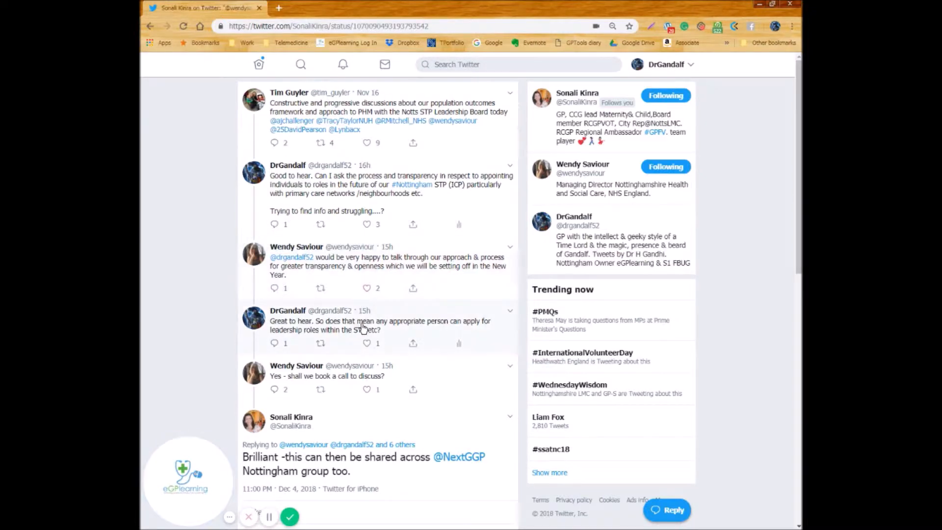
click(378, 324)
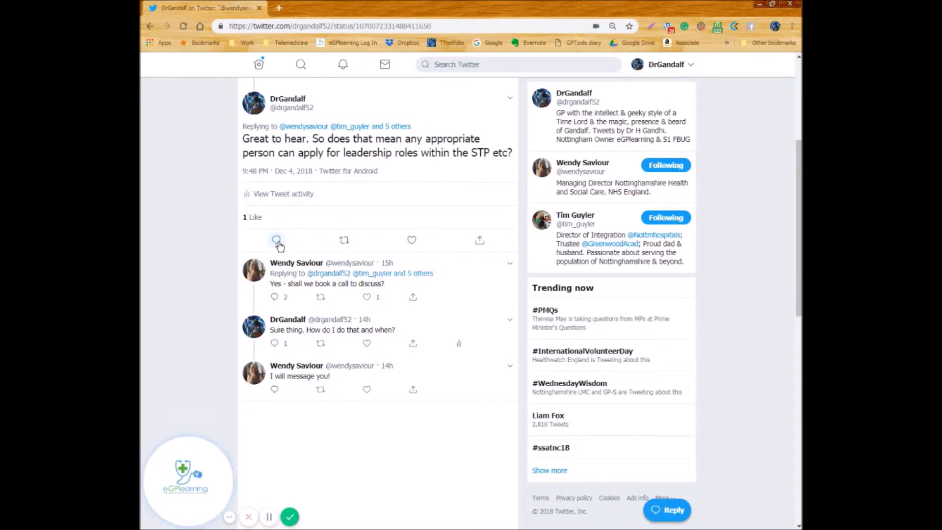
click(276, 240)
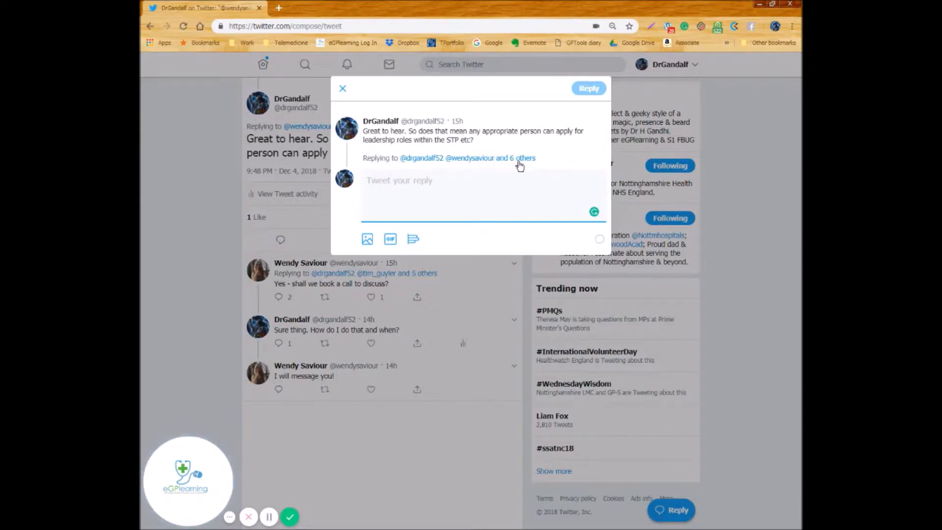
mouse_move(533, 165)
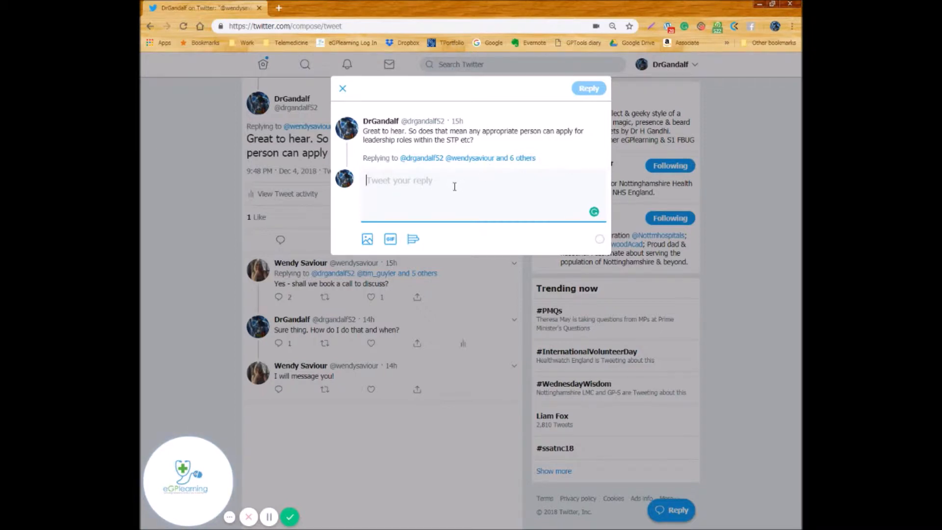
click(342, 88)
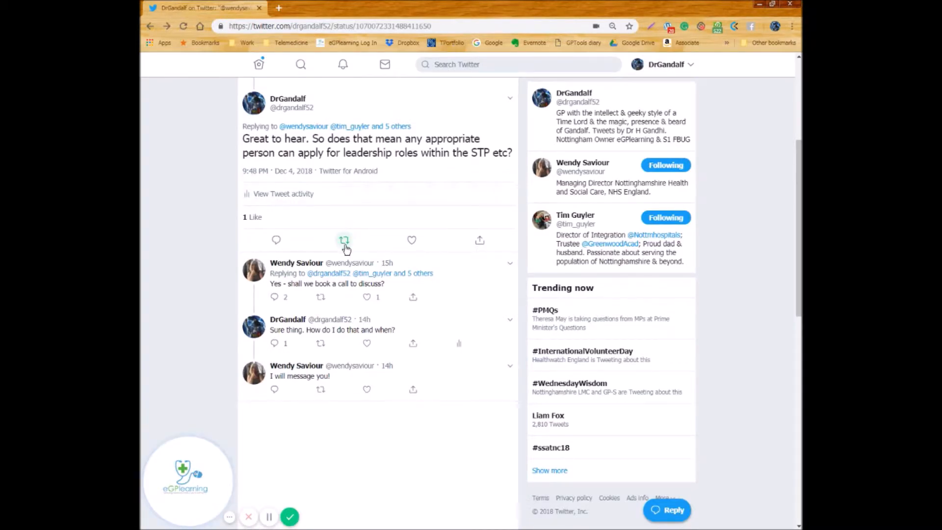
click(344, 241)
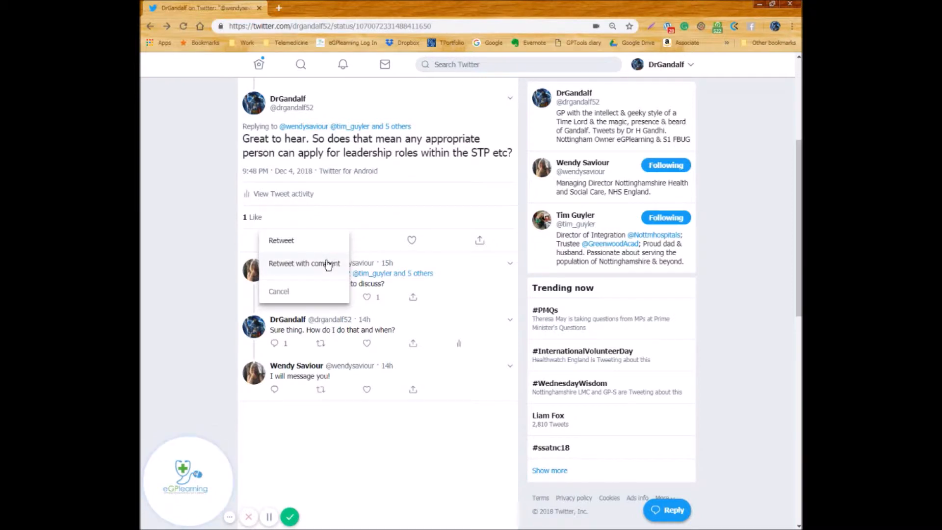
click(303, 263)
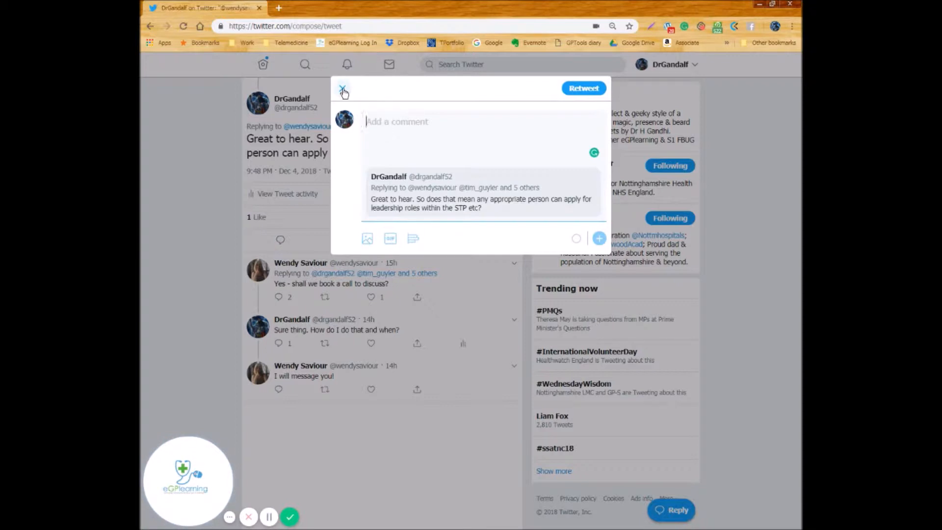
click(343, 88)
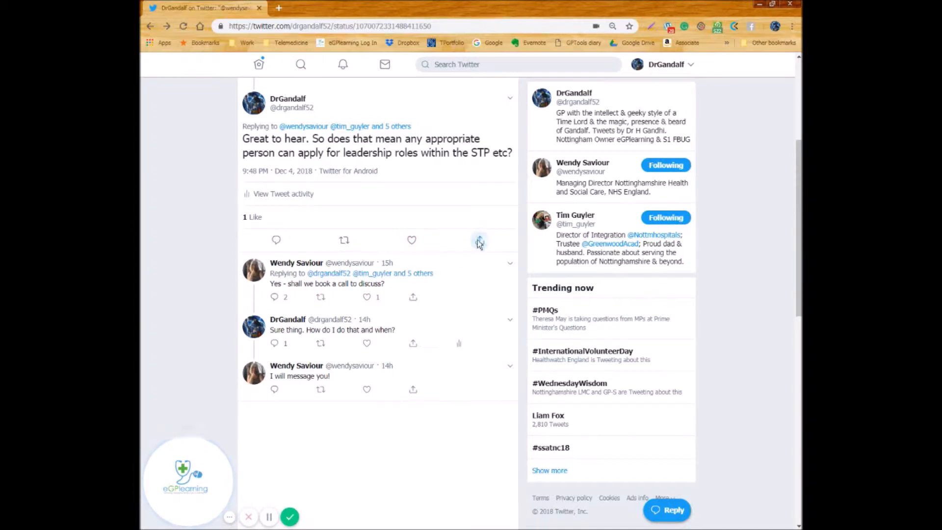
click(478, 241)
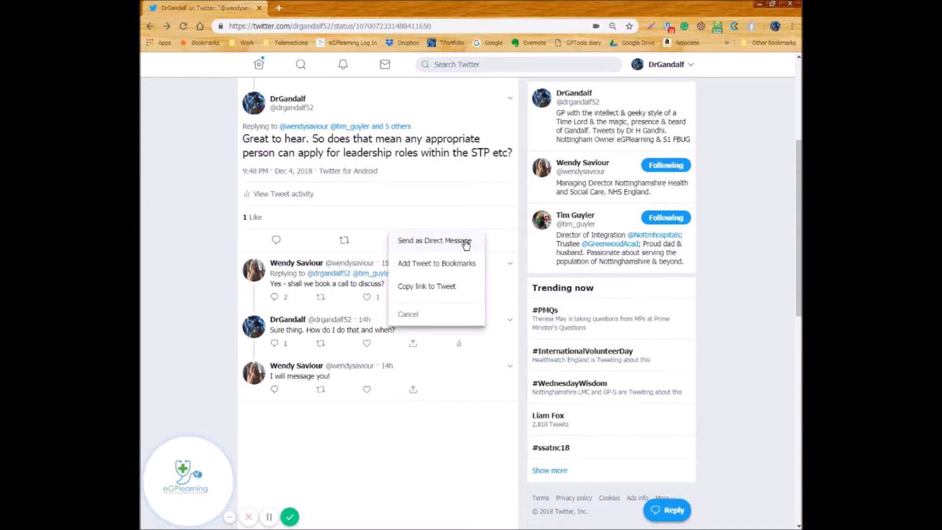
mouse_move(451, 266)
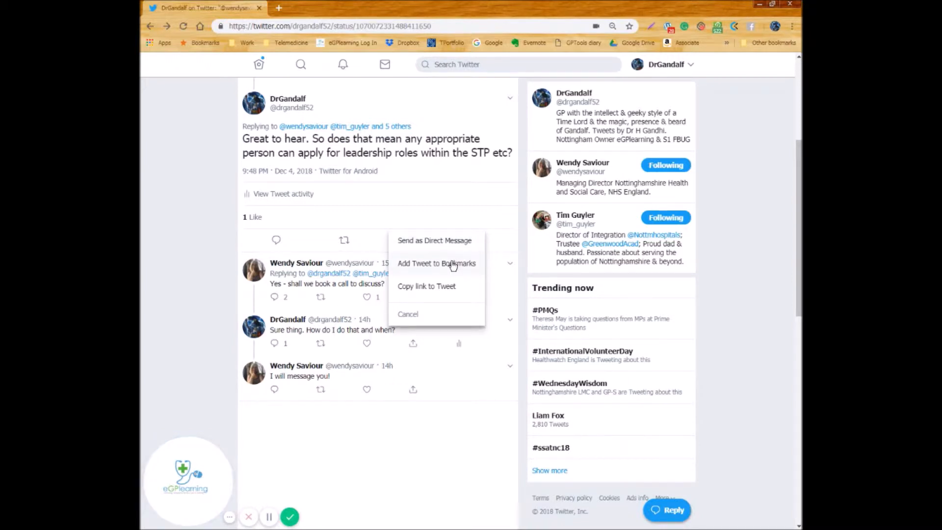
mouse_move(452, 286)
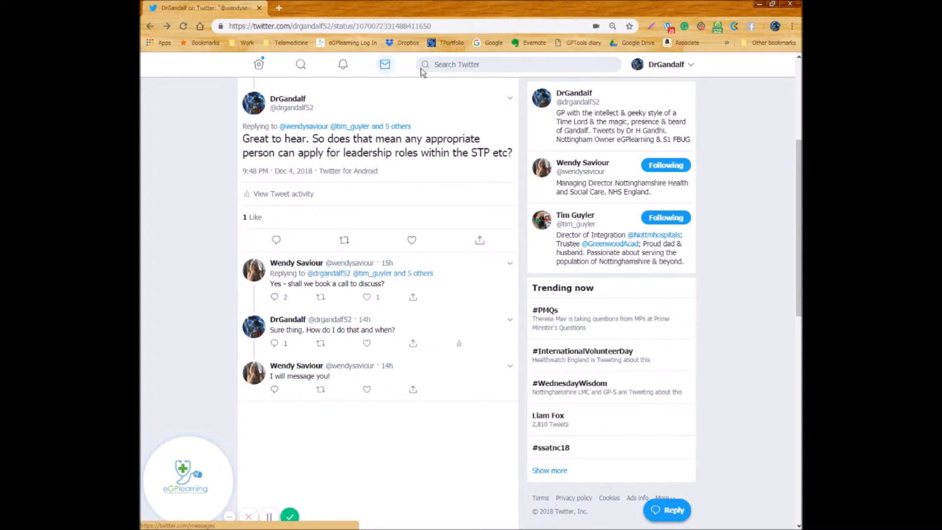
click(518, 65)
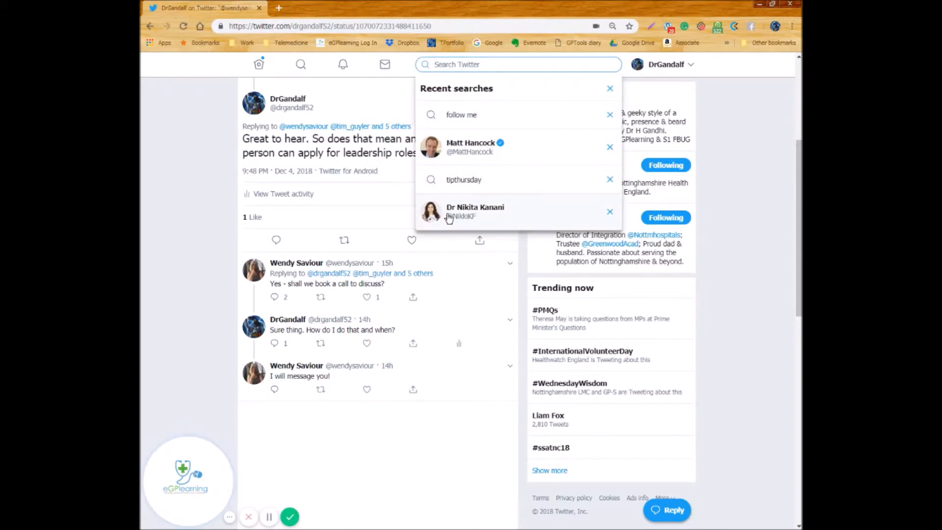
click(476, 212)
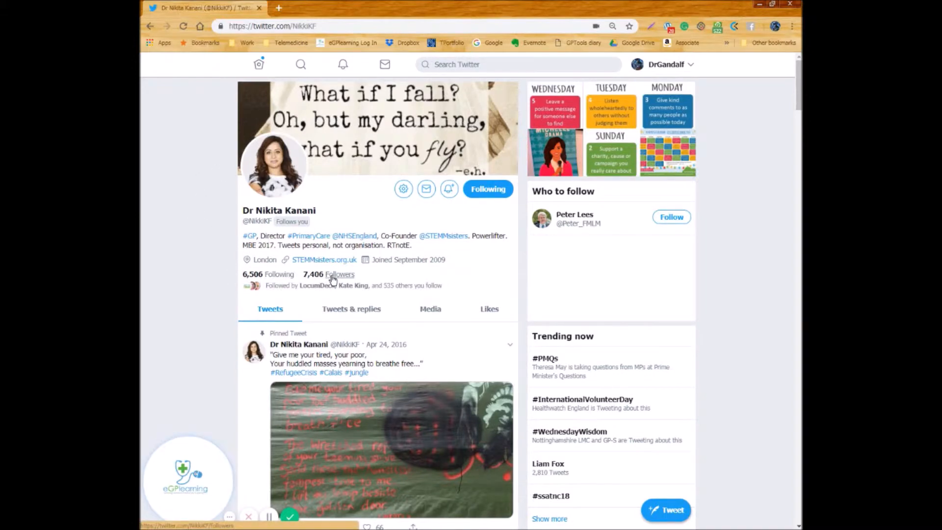
mouse_move(437, 253)
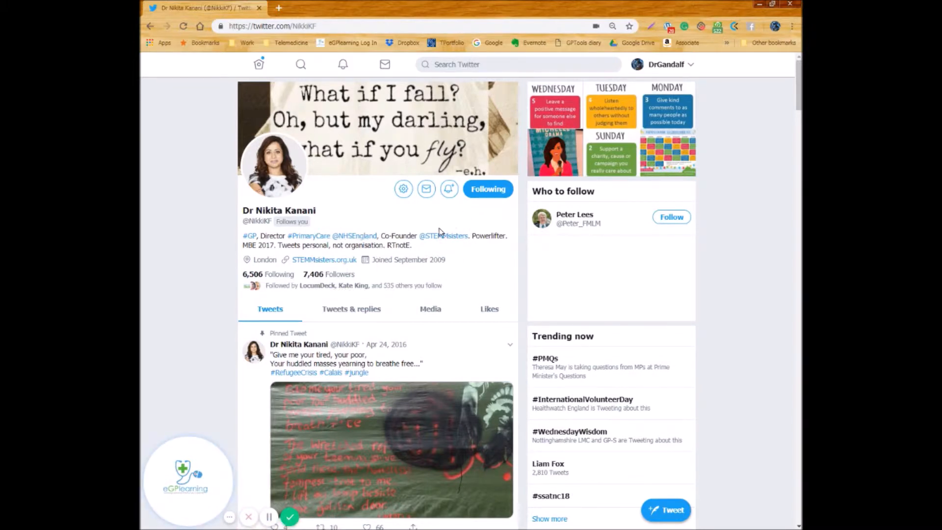
mouse_move(415, 231)
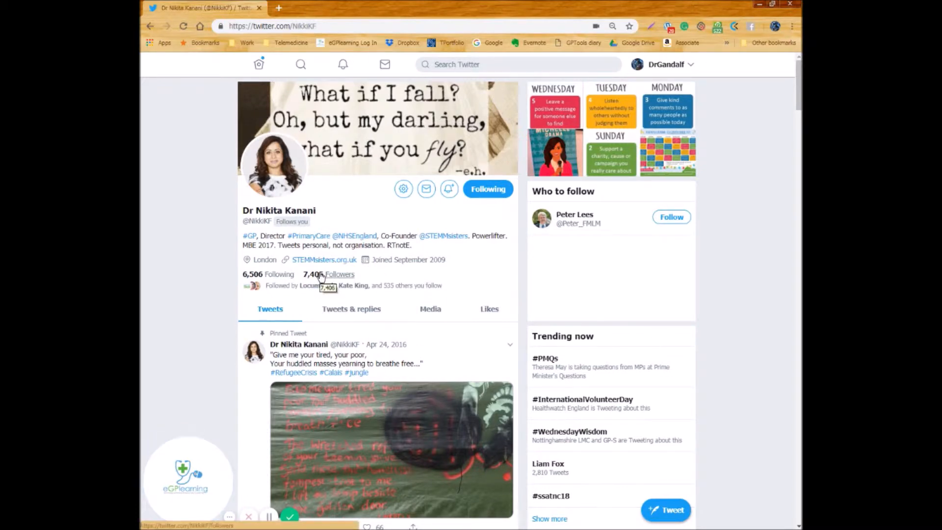
mouse_move(324, 260)
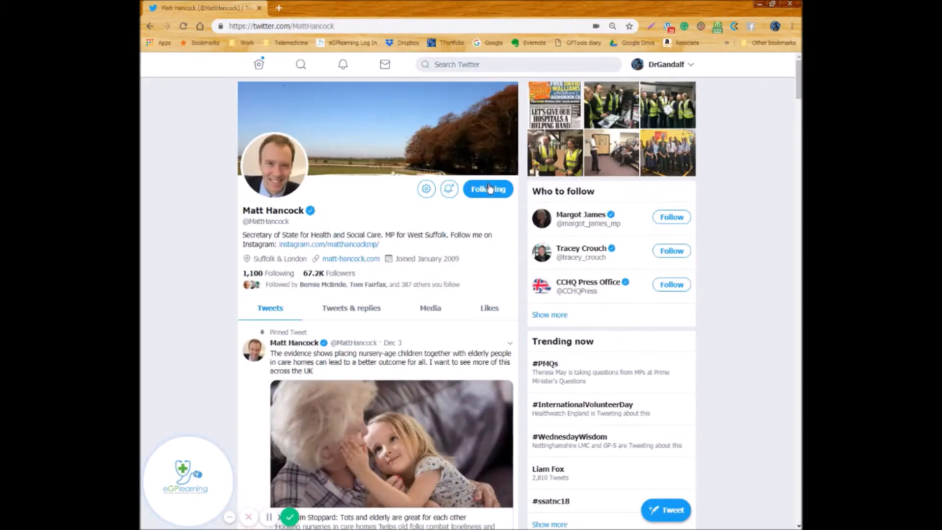
mouse_move(402, 225)
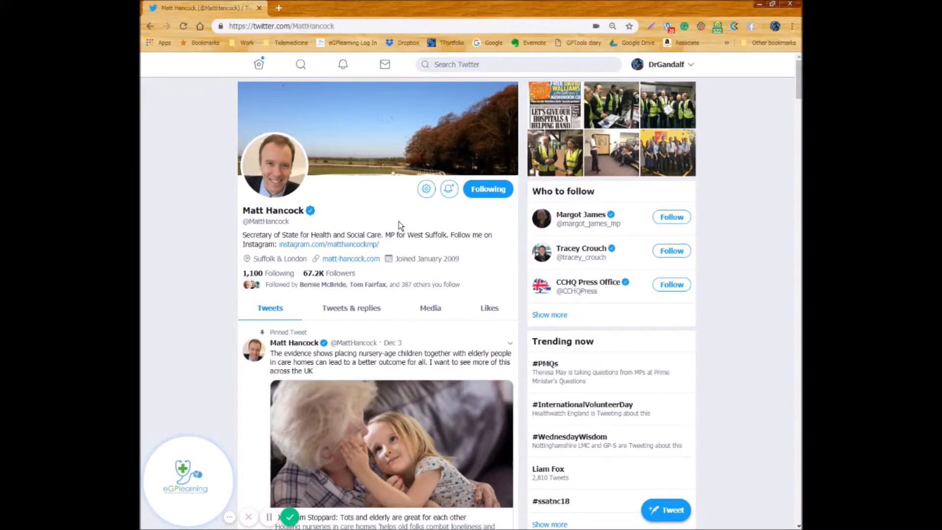
mouse_move(324, 286)
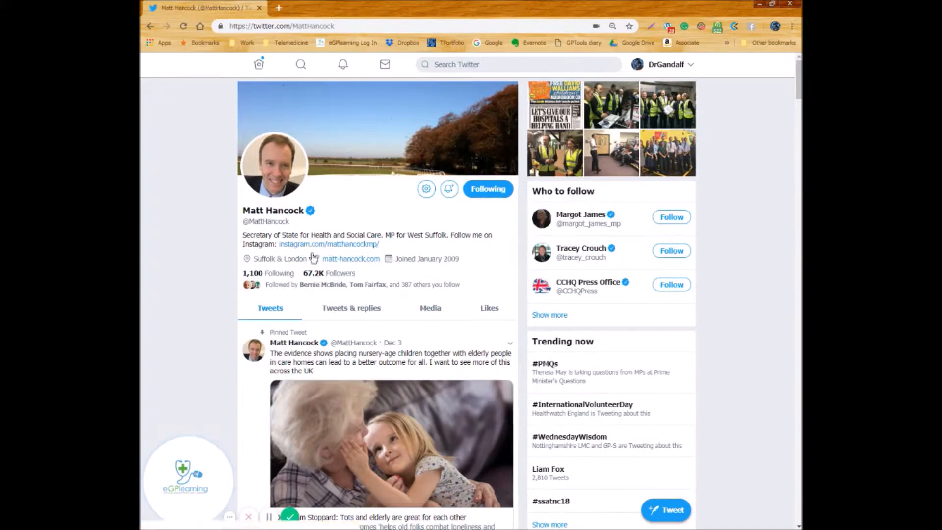
mouse_move(236, 292)
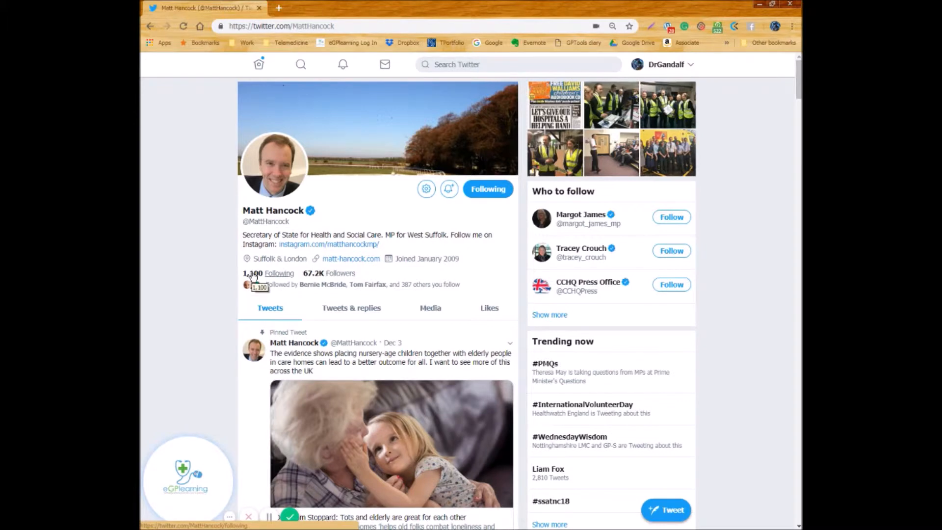
Open Matt Hancock's Following list and scroll past Sir Chris Ham and Paul Scully MP.
click(278, 273)
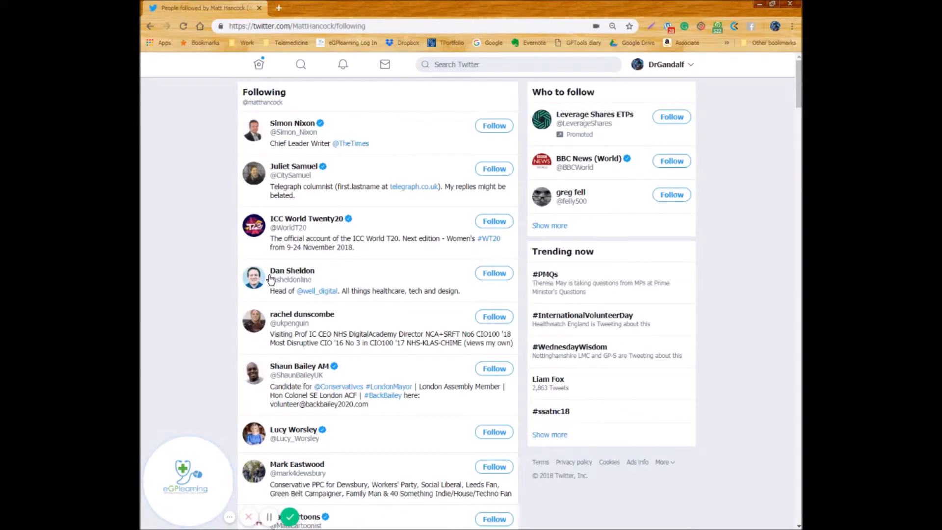
scroll(down, 3)
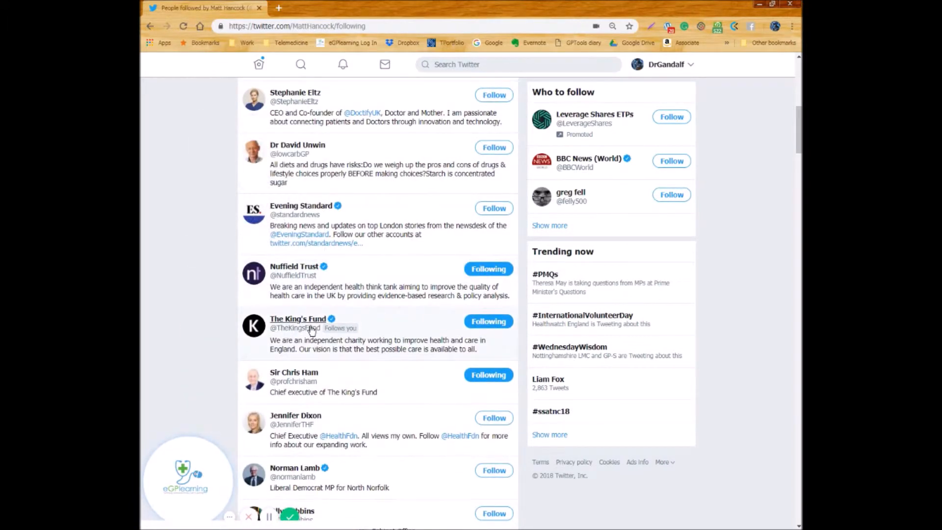
scroll(down, 3)
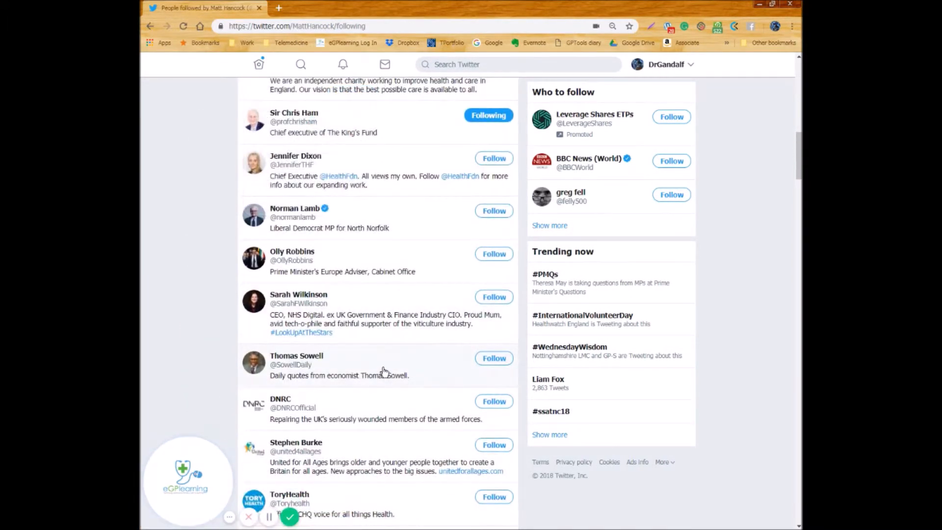
scroll(down, 3)
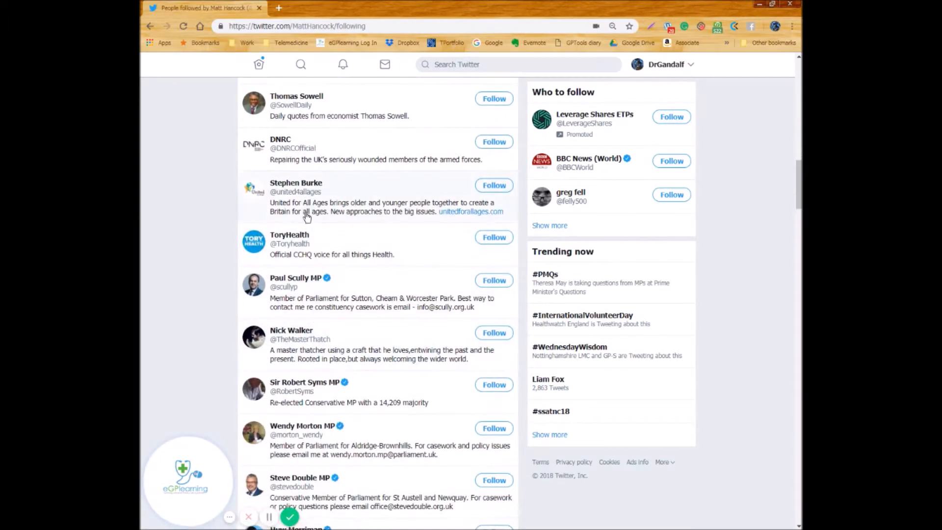
mouse_move(184, 158)
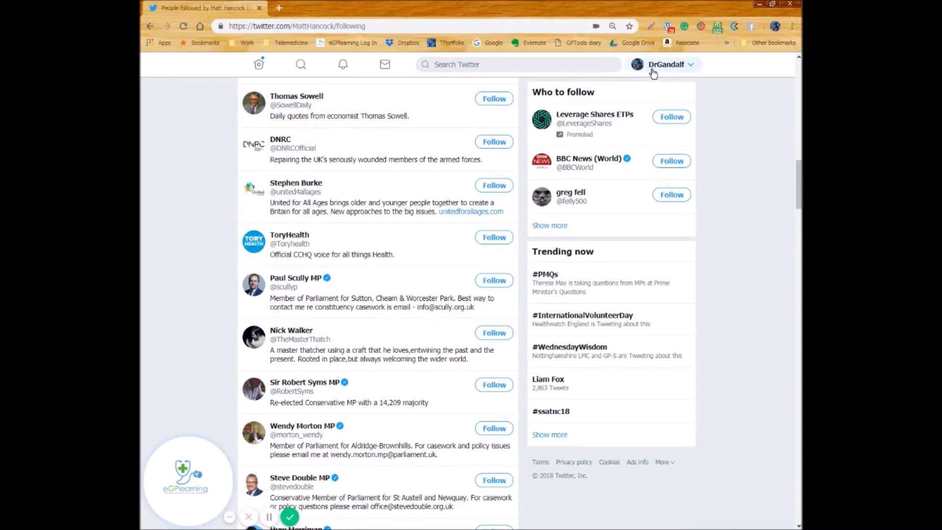
Open DrGandalf's own profile, then view Tweets & replies and the Likes tab.
click(664, 64)
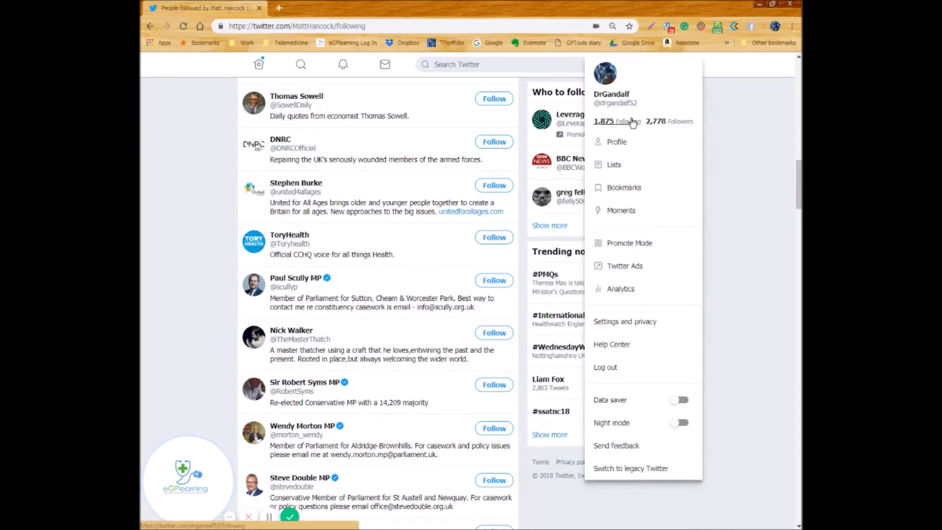
click(616, 142)
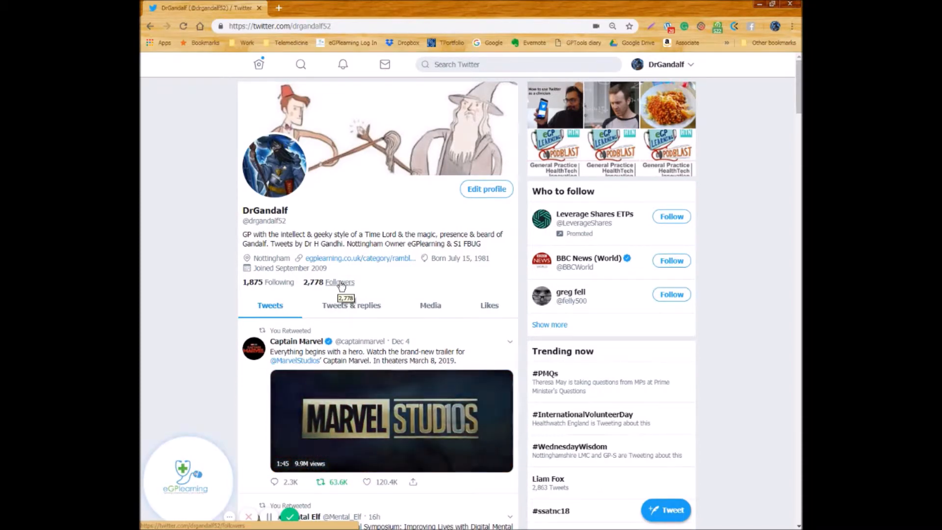
scroll(down, 3)
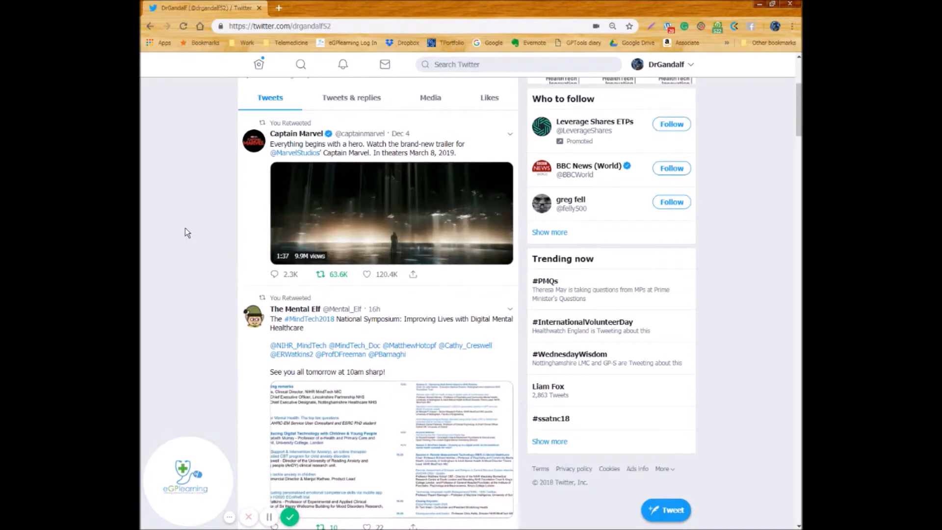
scroll(down, 3)
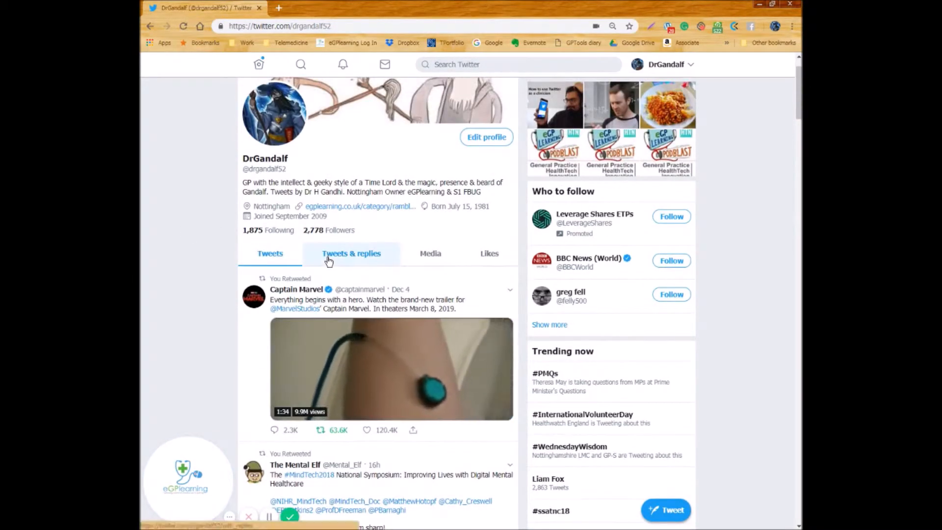
click(351, 253)
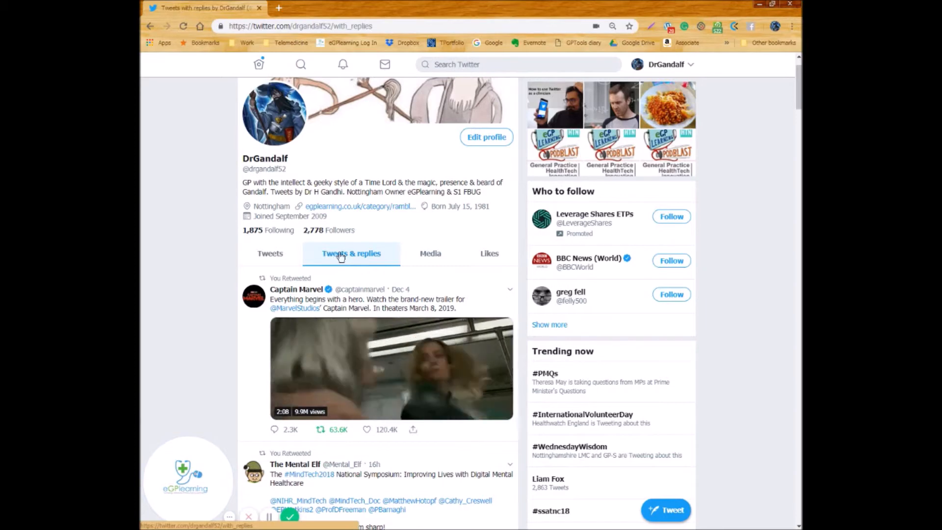
click(430, 253)
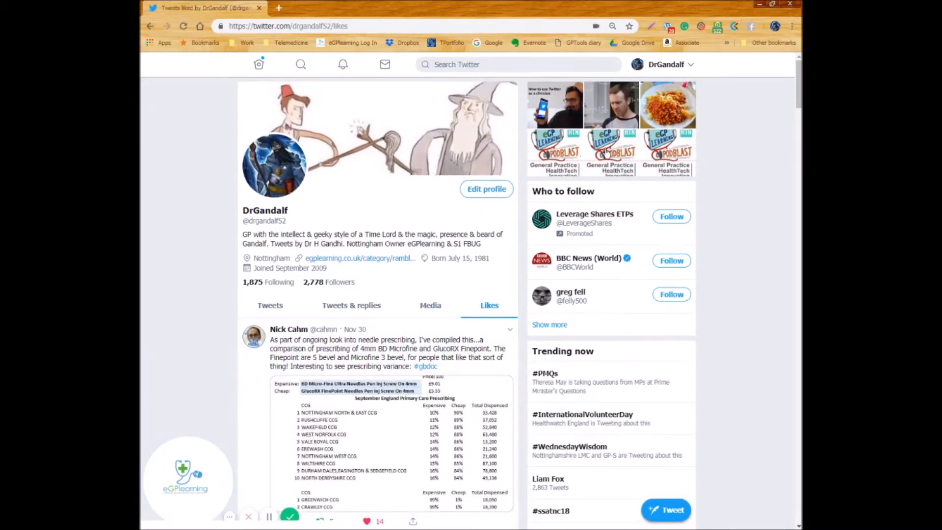
Open the 'DrGandalf UK primary care' list from the account menu's Lists.
click(663, 64)
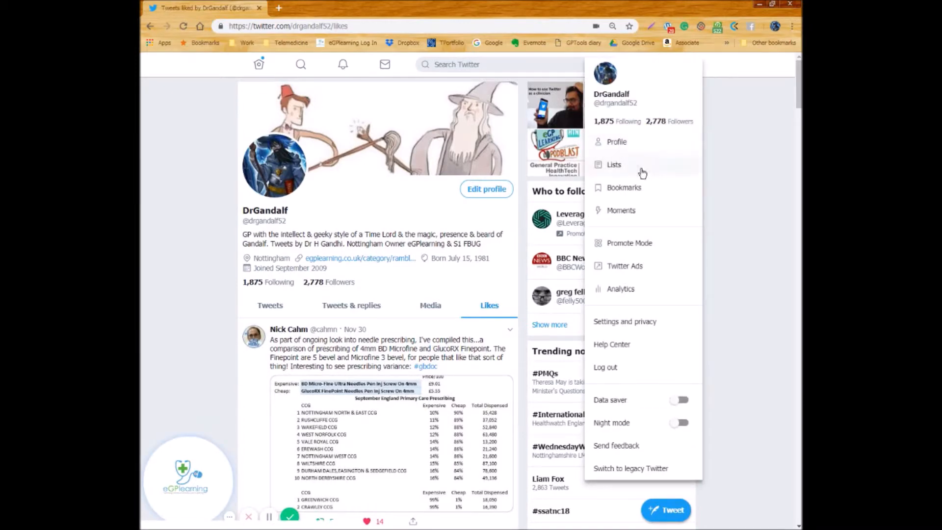
click(613, 164)
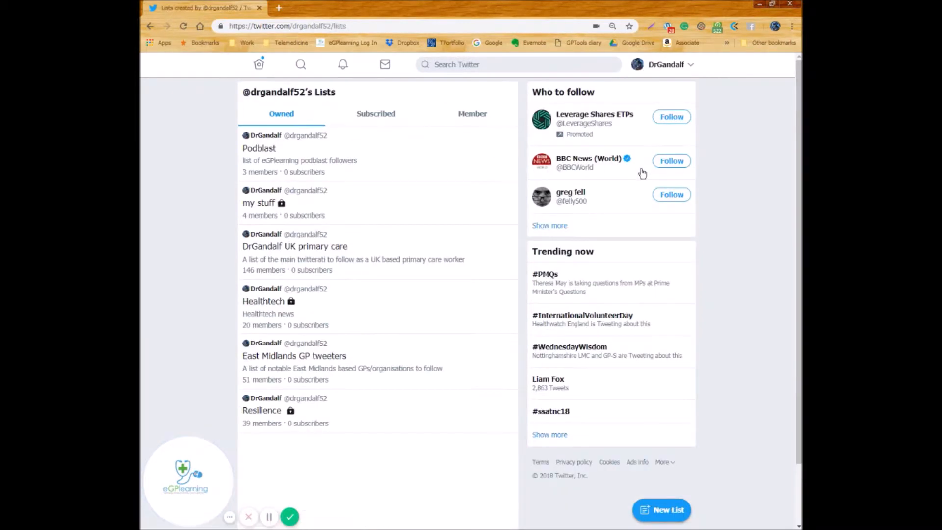
mouse_move(294, 324)
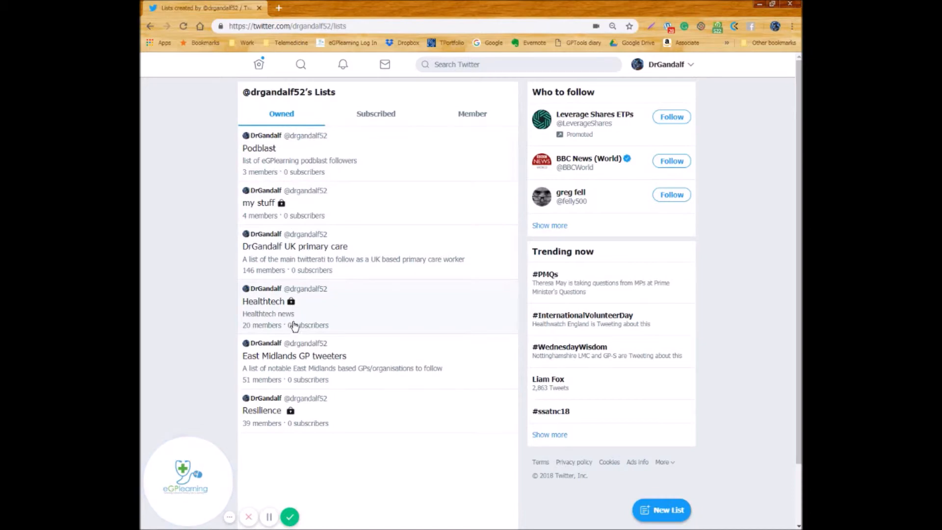
click(295, 246)
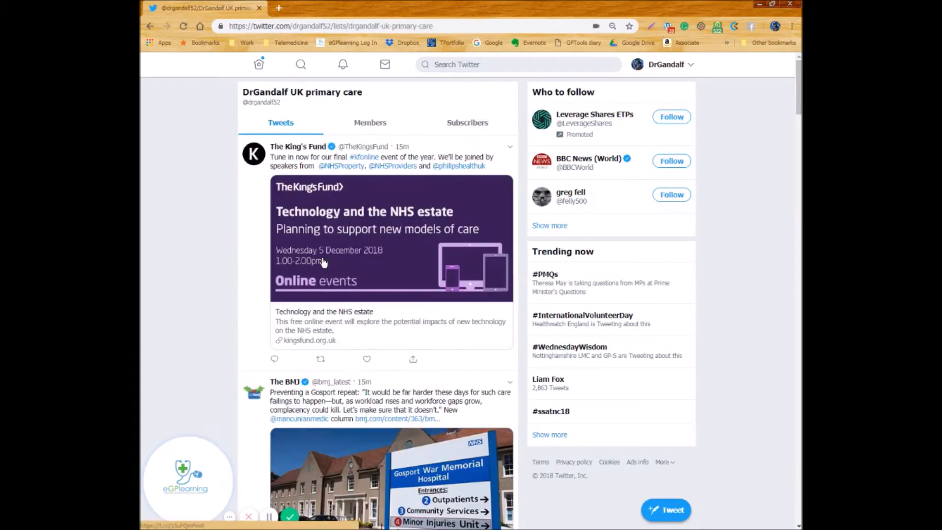
View the list's members, then return to the list's tweets.
scroll(down, 3)
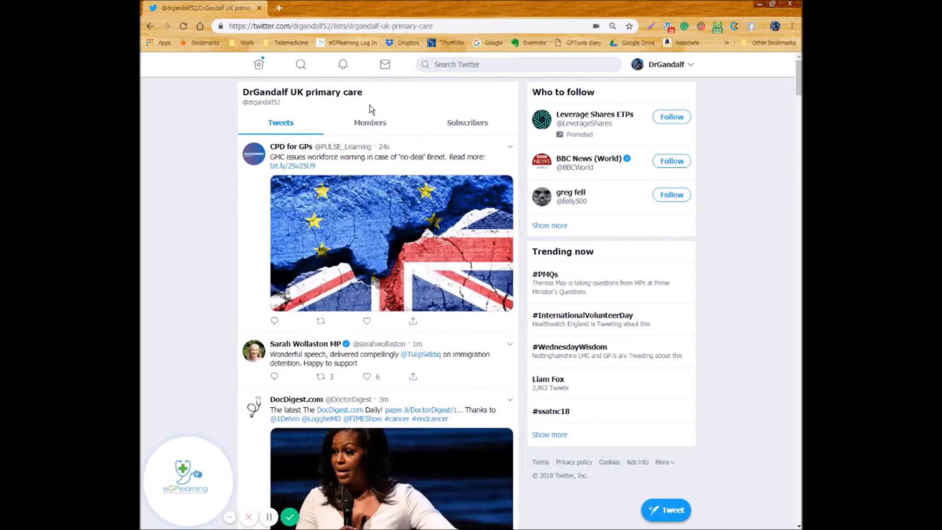
click(369, 122)
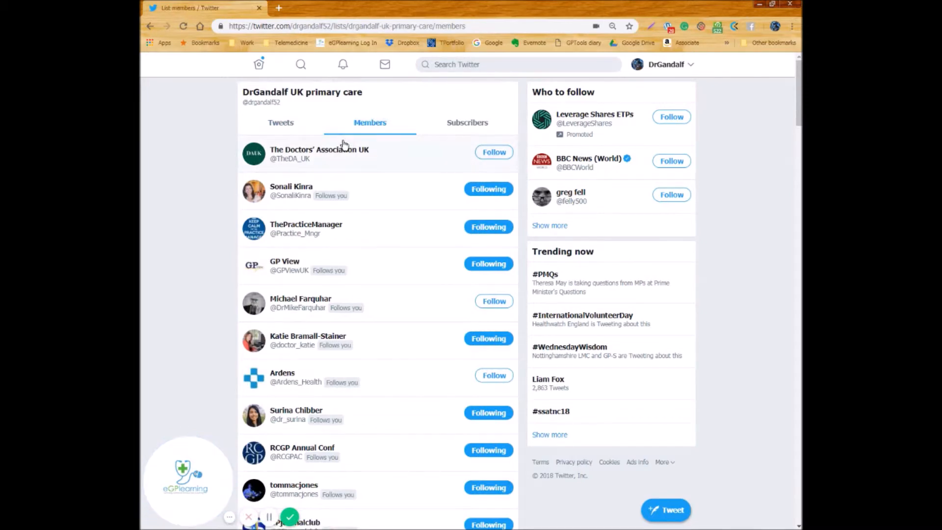
click(280, 123)
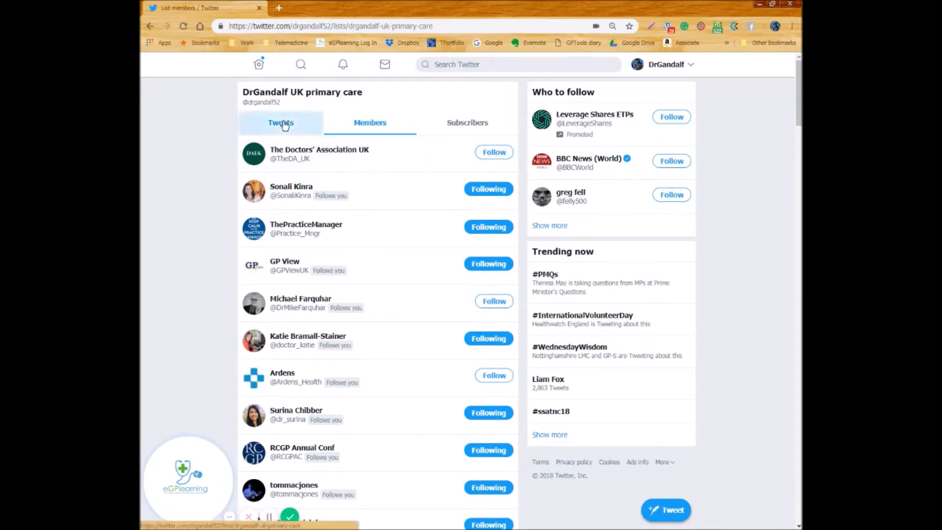
click(280, 123)
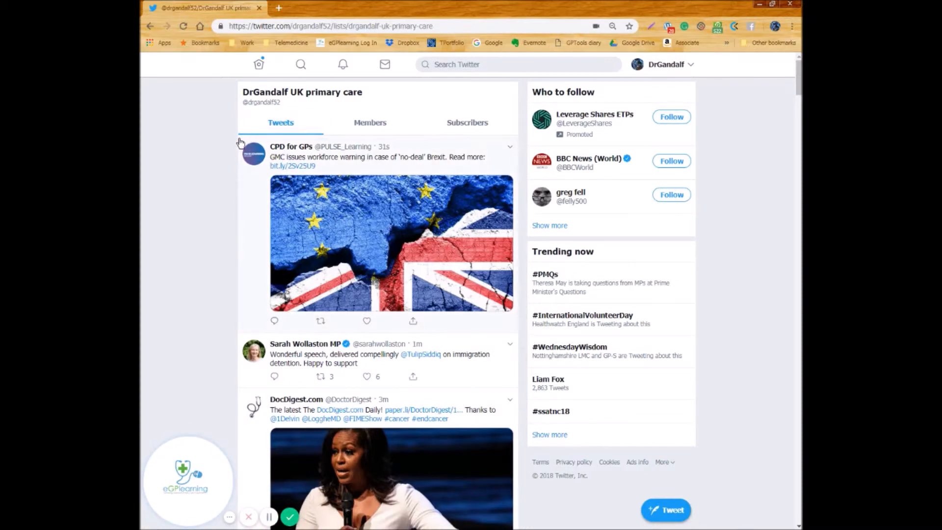
click(367, 377)
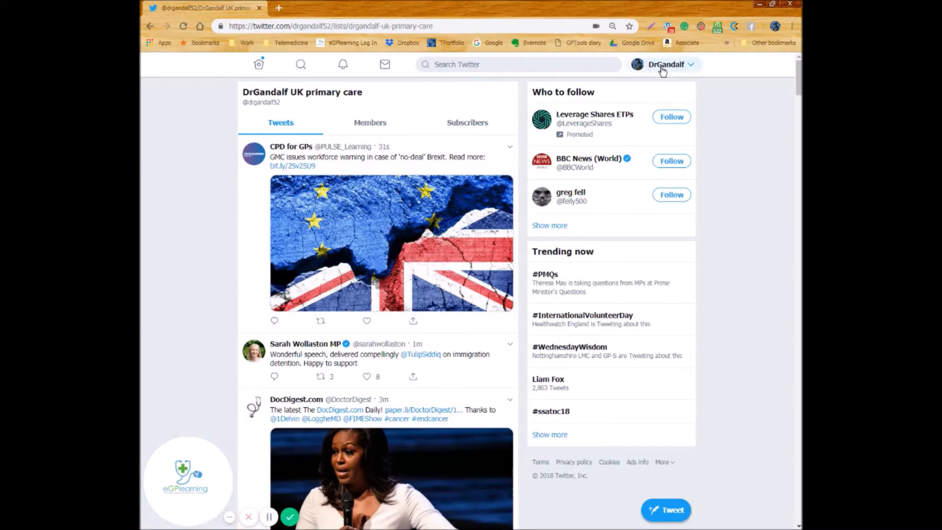
Leave the account menu and scroll the home timeline to Dr Philippa Whitford's Brexit post.
click(665, 65)
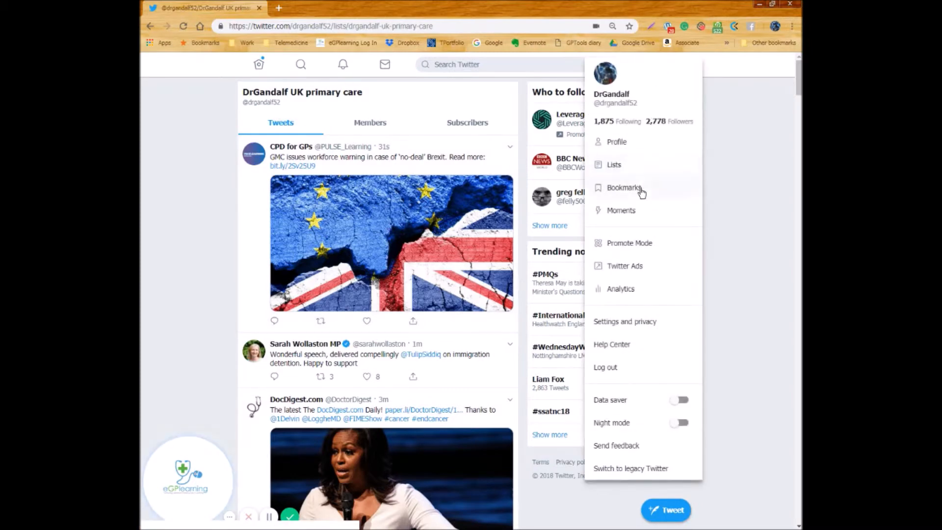
mouse_move(624, 187)
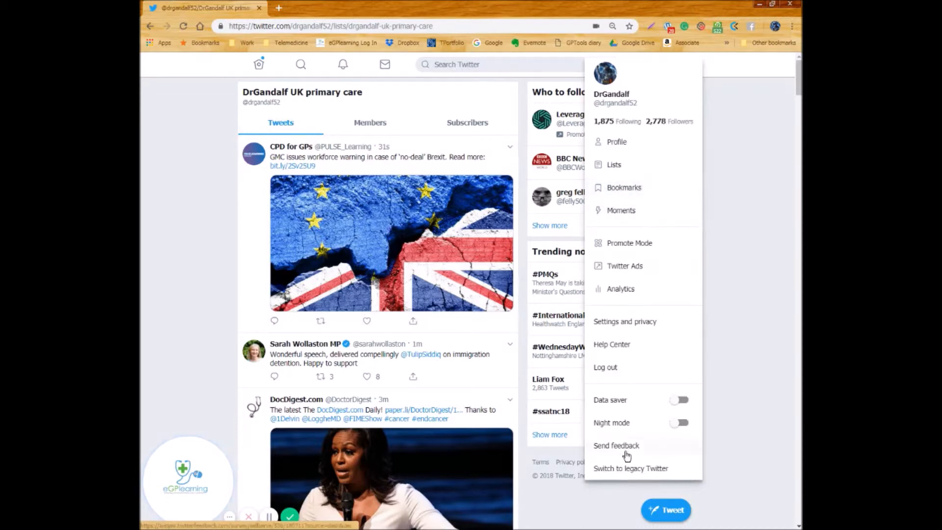
mouse_move(583, 187)
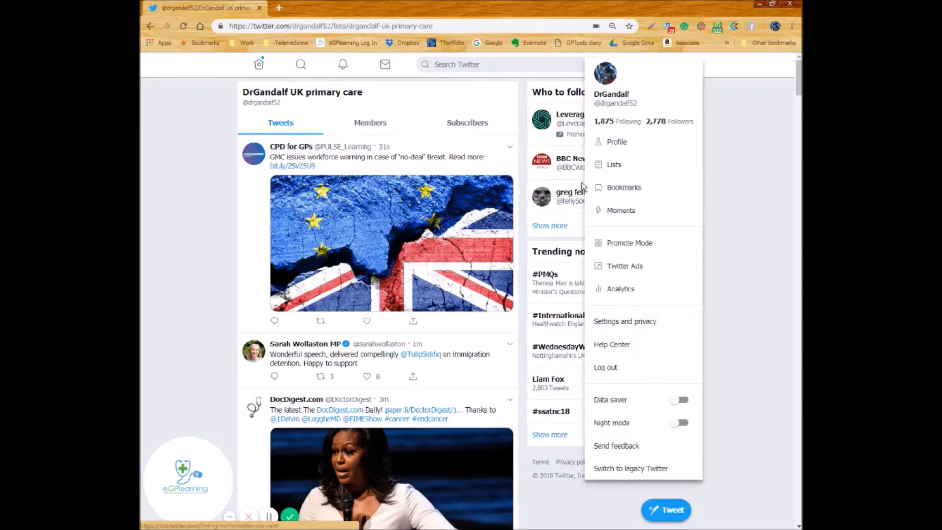
mouse_move(634, 308)
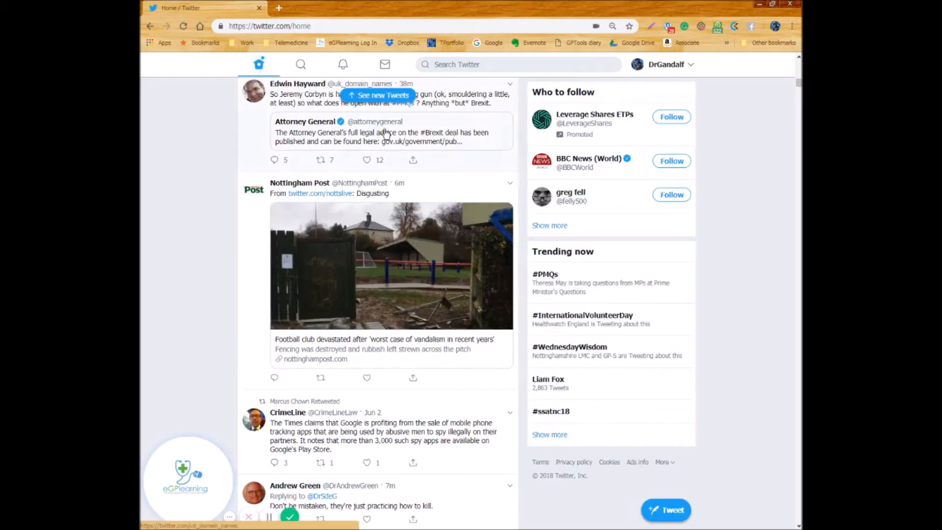
scroll(down, 3)
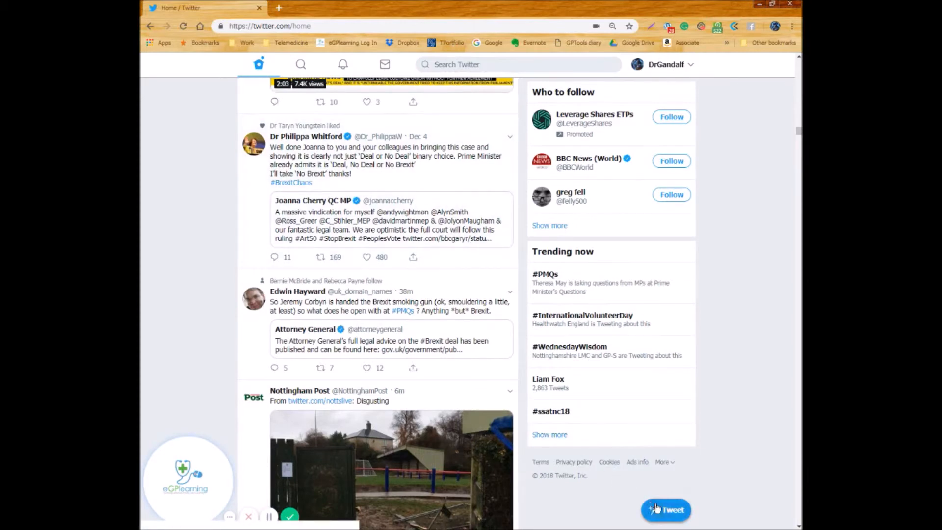
Start a new tweet: 'Hi #eGPlearners how are you doing hope you are enjoying this #Tipthursday'.
click(666, 510)
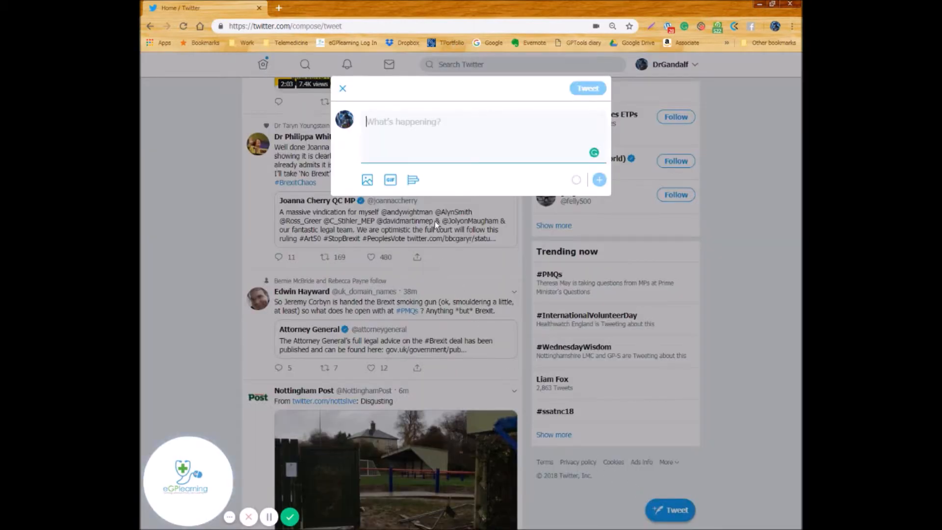
click(342, 88)
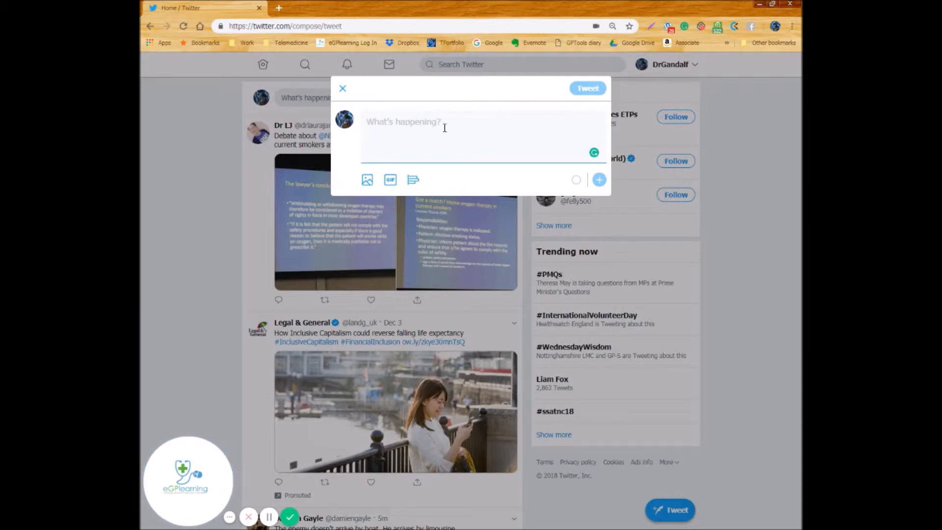
text(Hi)
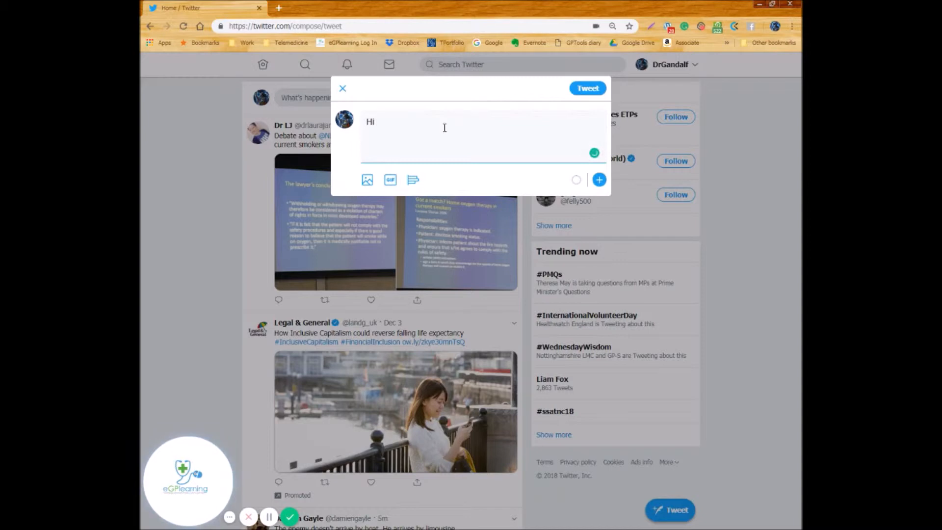
text(#eGPlearners)
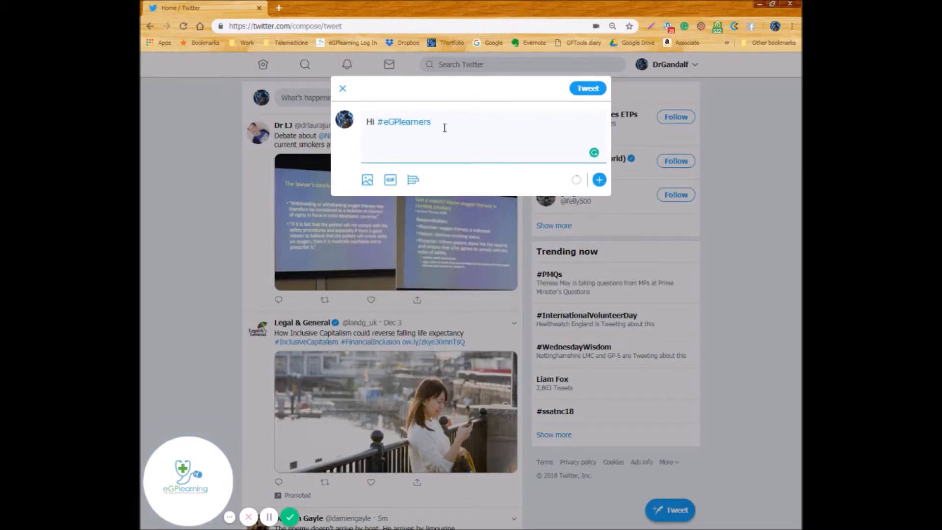
text(how are you doin)
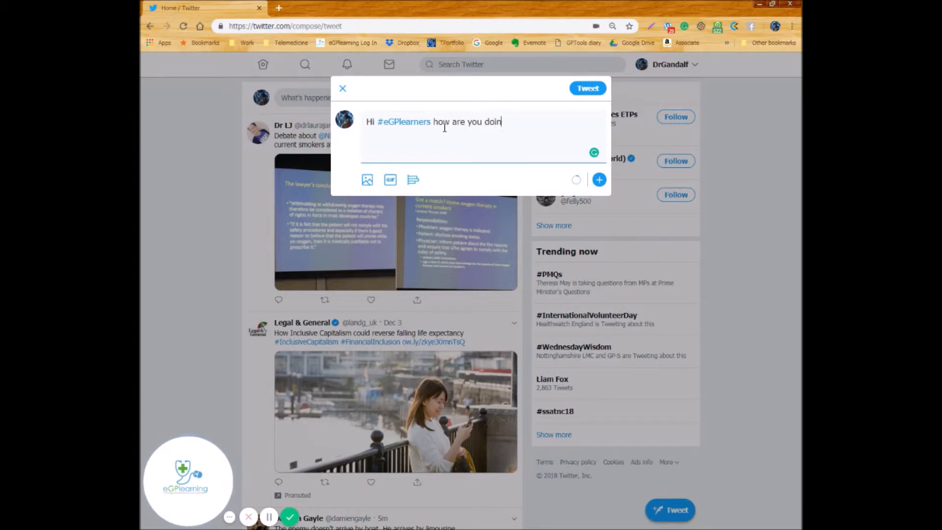
text(g hope you are)
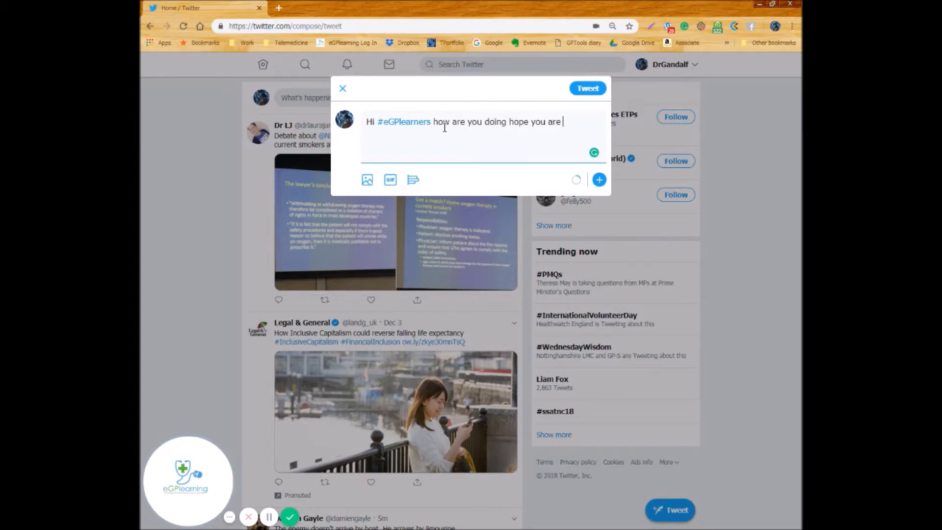
text(enjoying this)
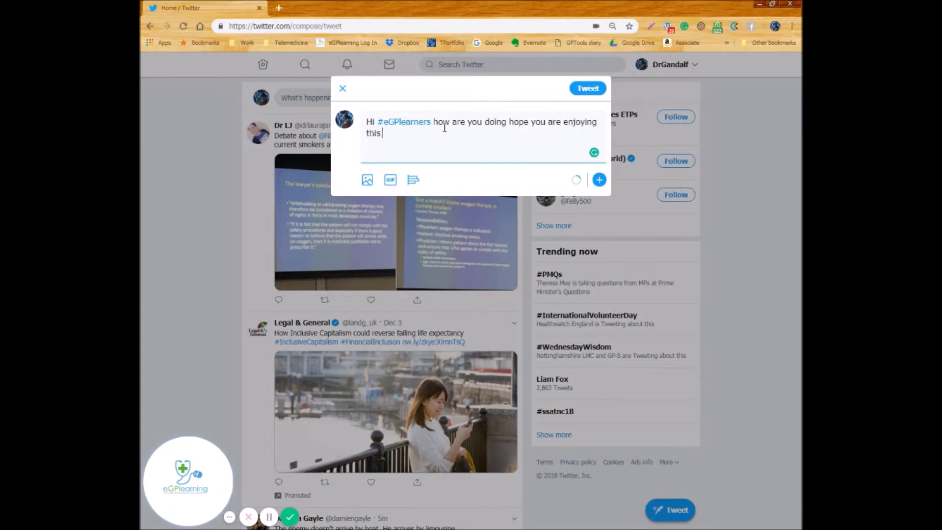
text(#Tipt)
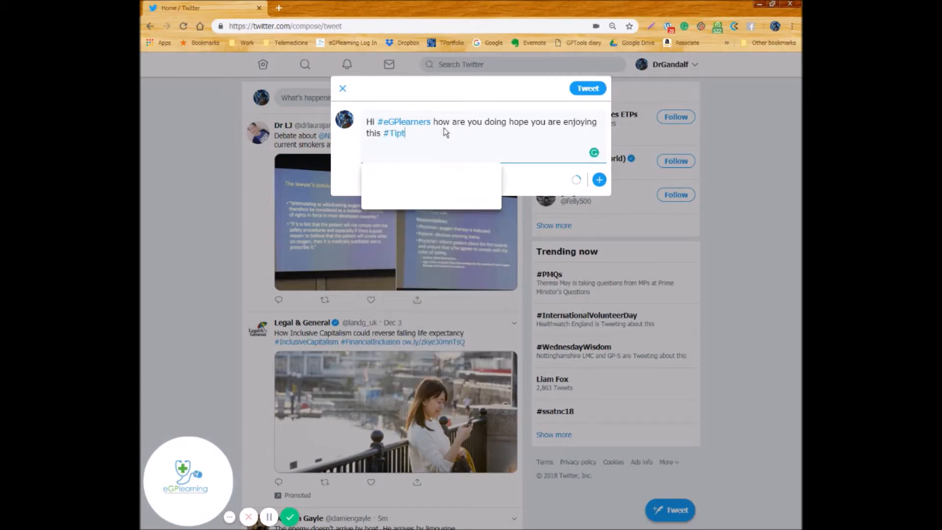
text(hursday)
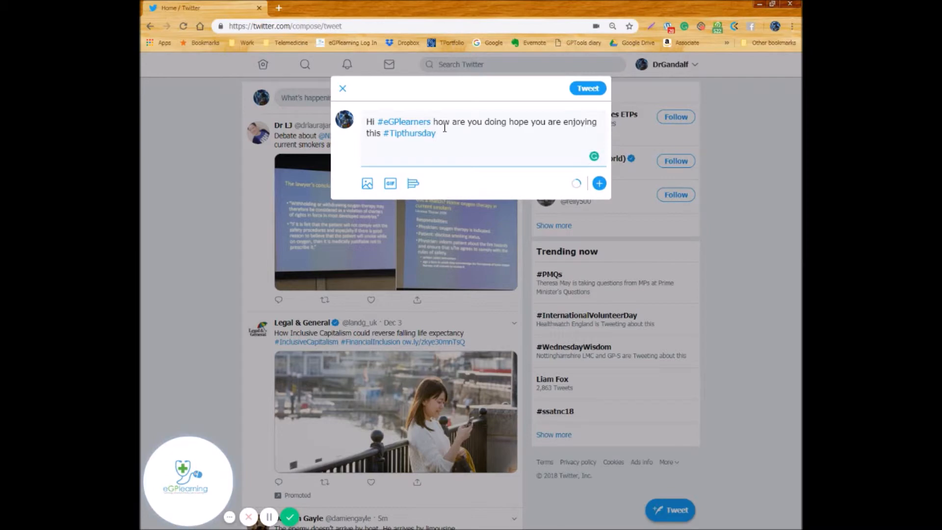
mouse_move(565, 158)
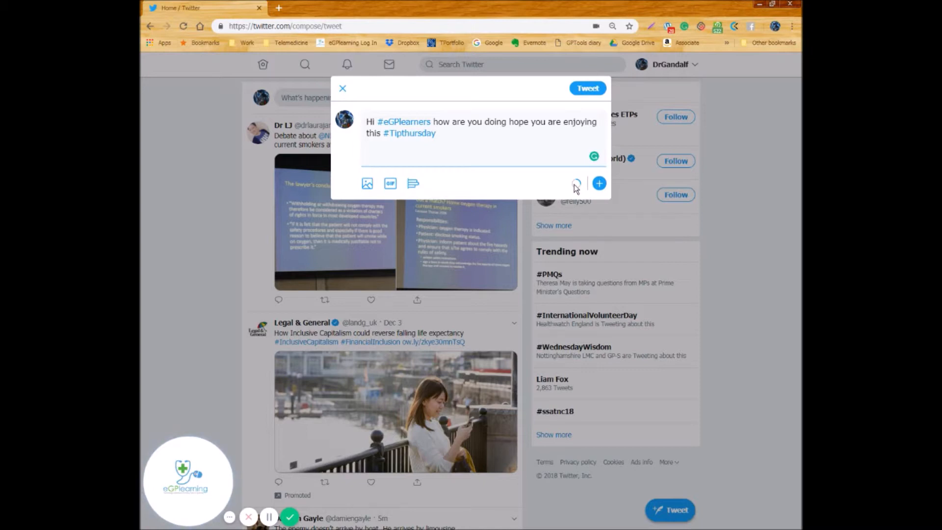
text(Follow)
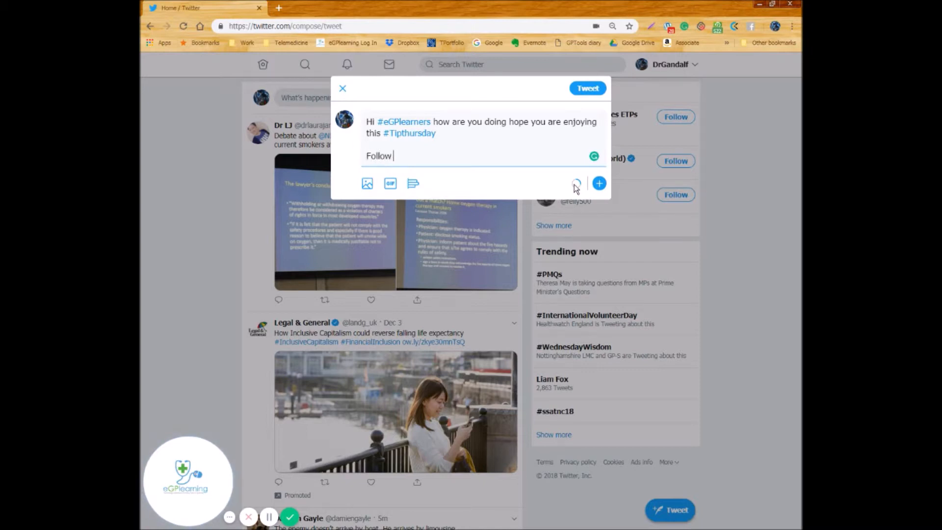
text(@egplearning)
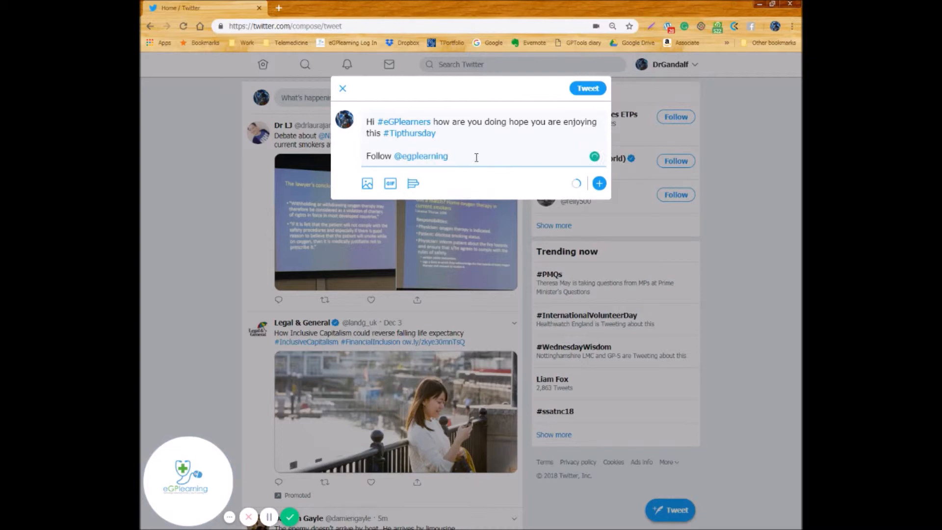
text(if you want or)
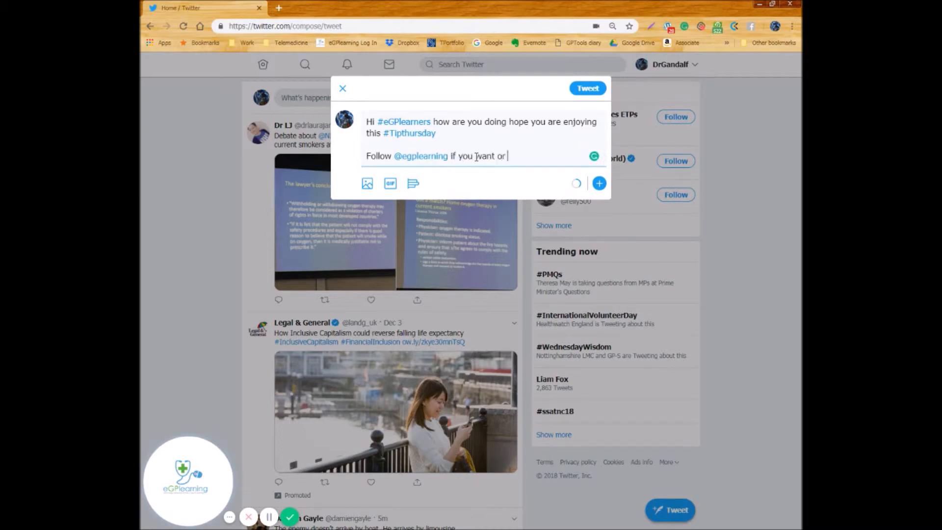
text(subscribe at b)
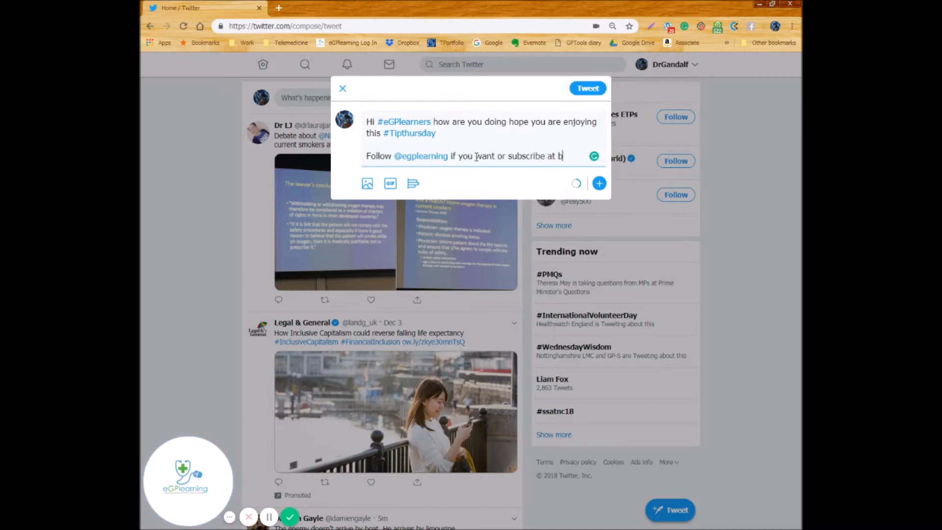
text(it.ly/)
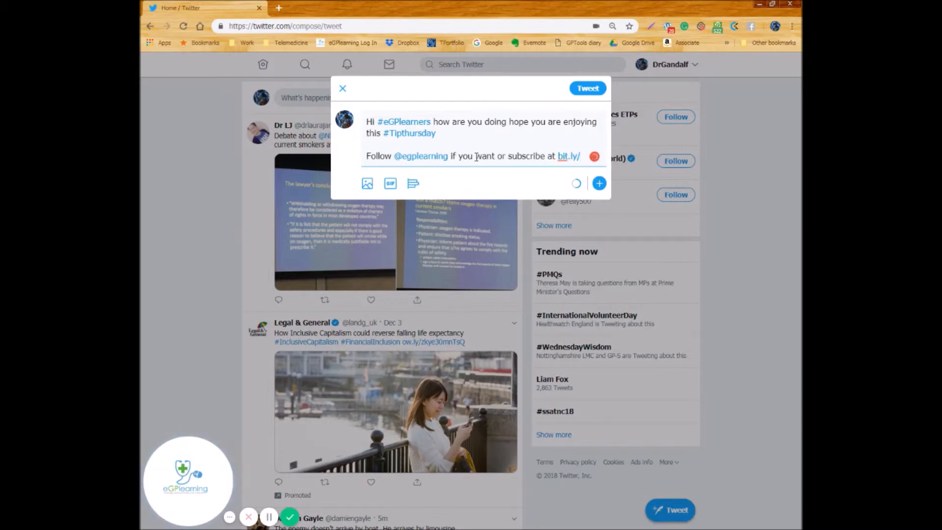
text(TipThurd)
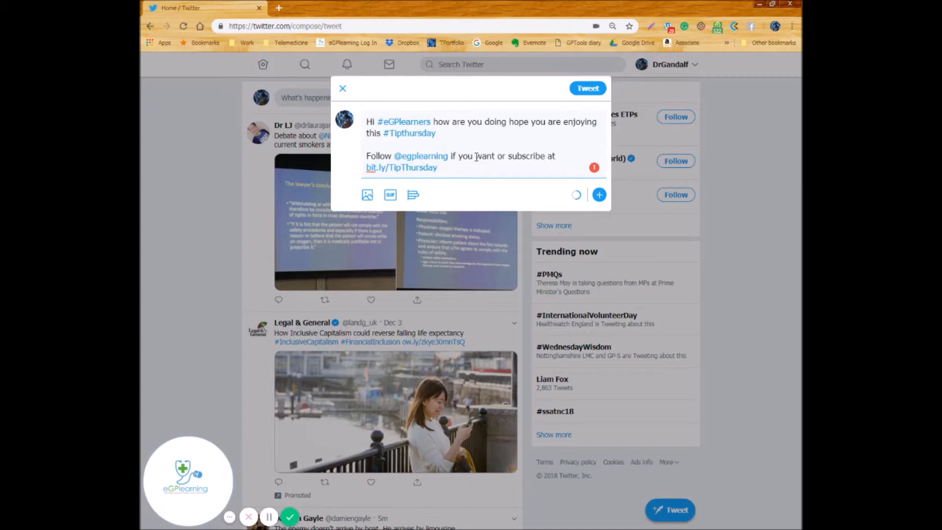
text(YT)
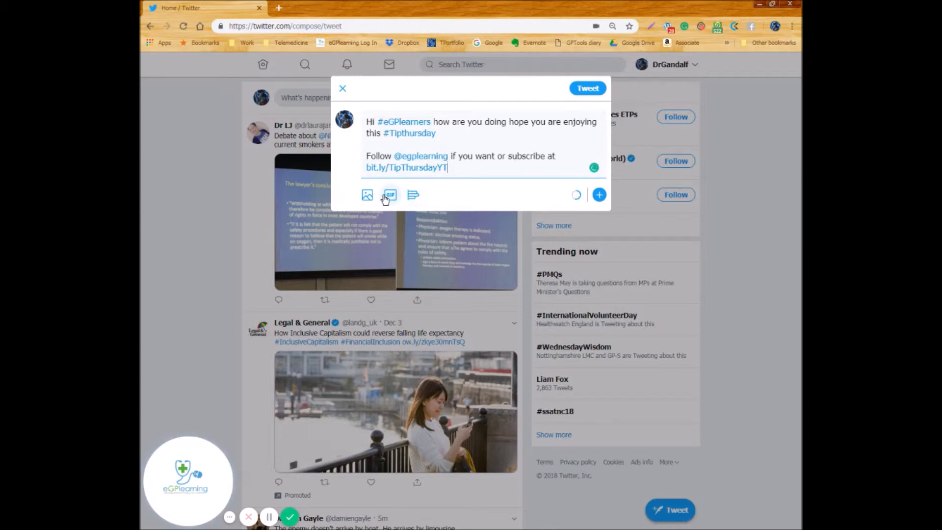
mouse_move(367, 197)
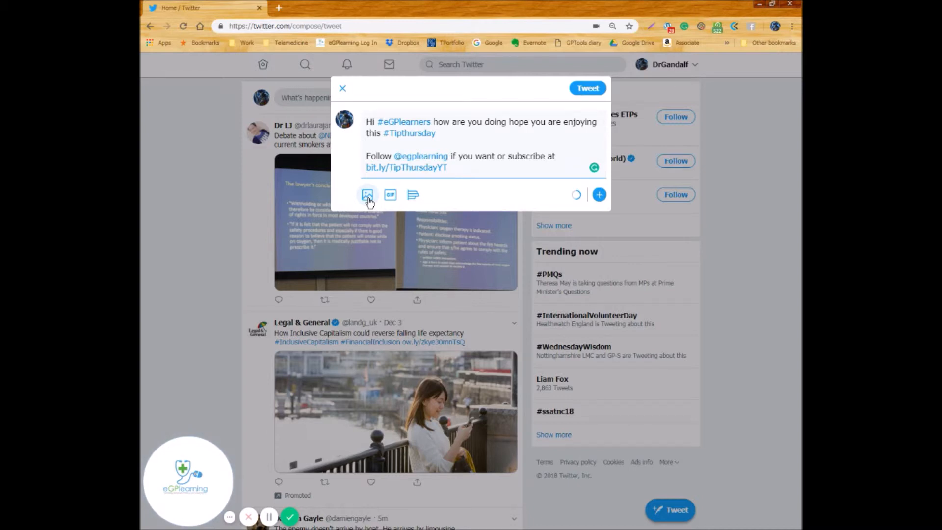
Search the GIF library for 'follow me' and attach the FOLLOW ME. GIF.
click(390, 195)
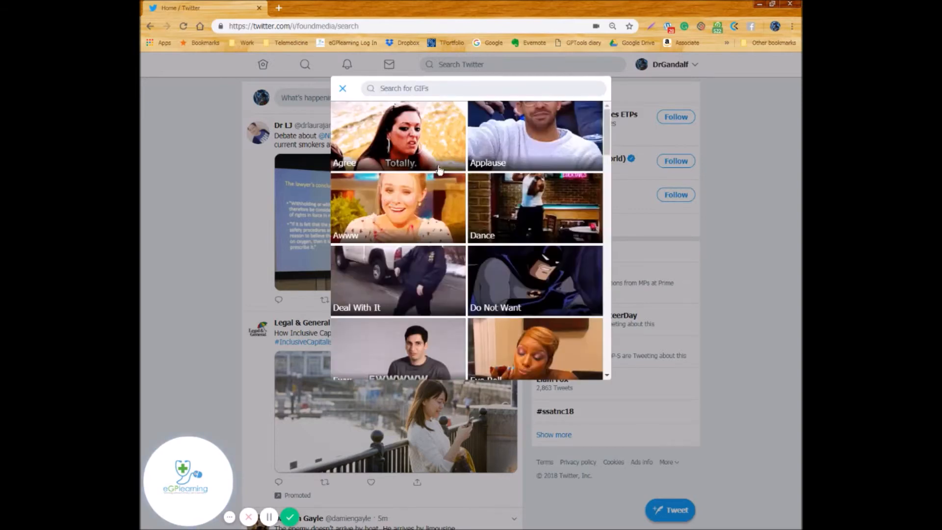
click(481, 88)
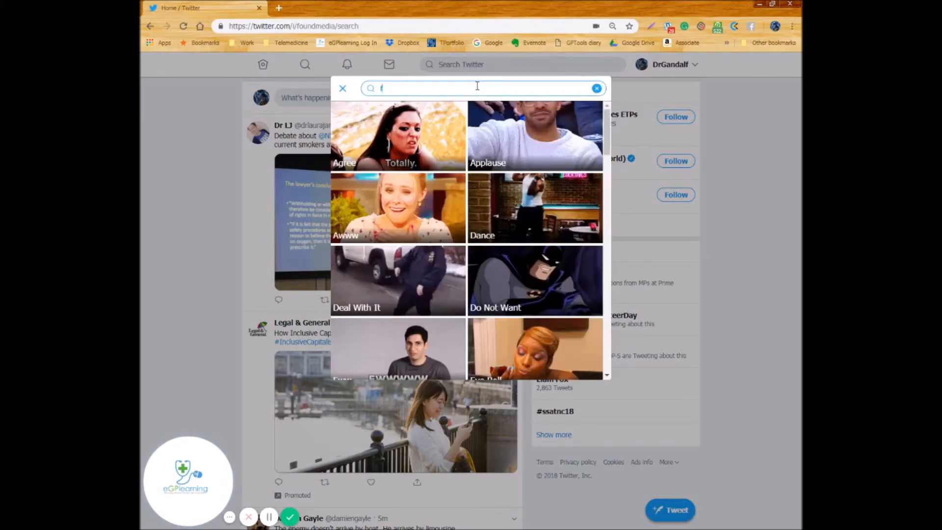
text(ollow me)
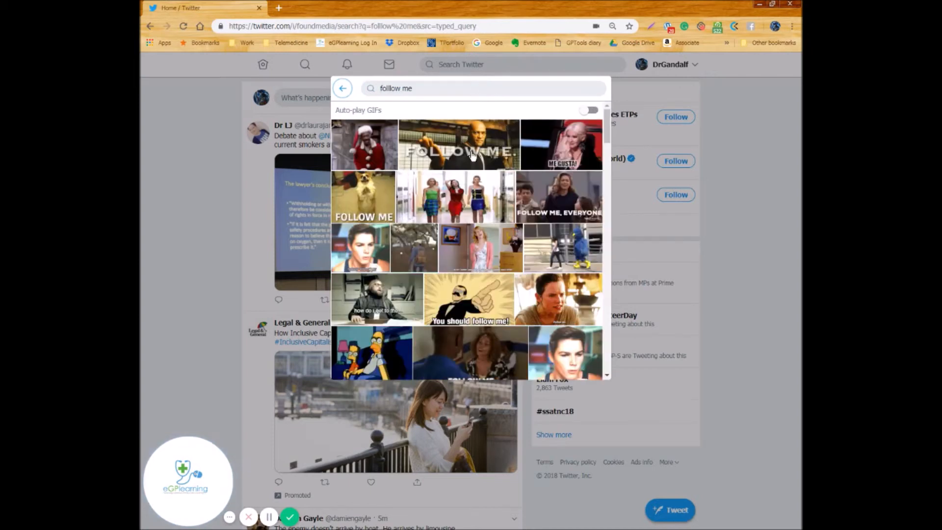
click(458, 144)
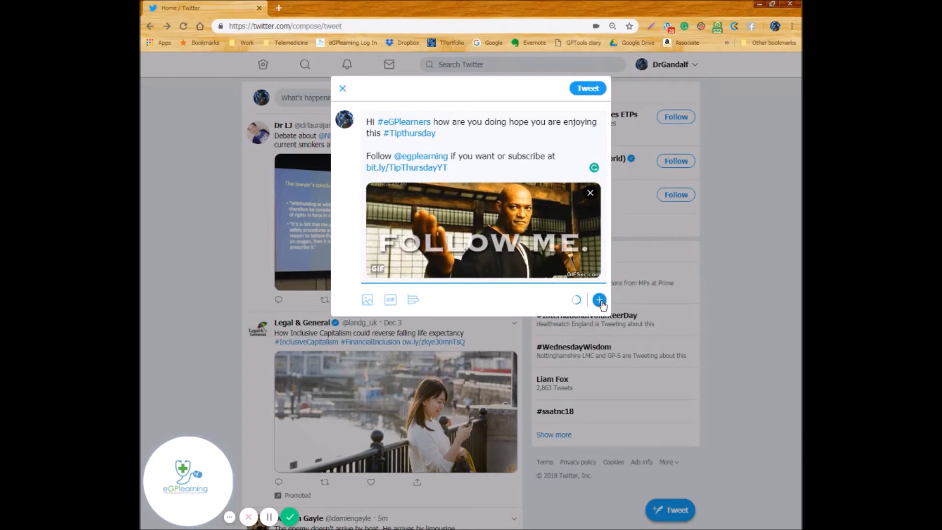
Discard the empty thread follow-up and post the #TipThursday tweet with its GIF.
click(599, 300)
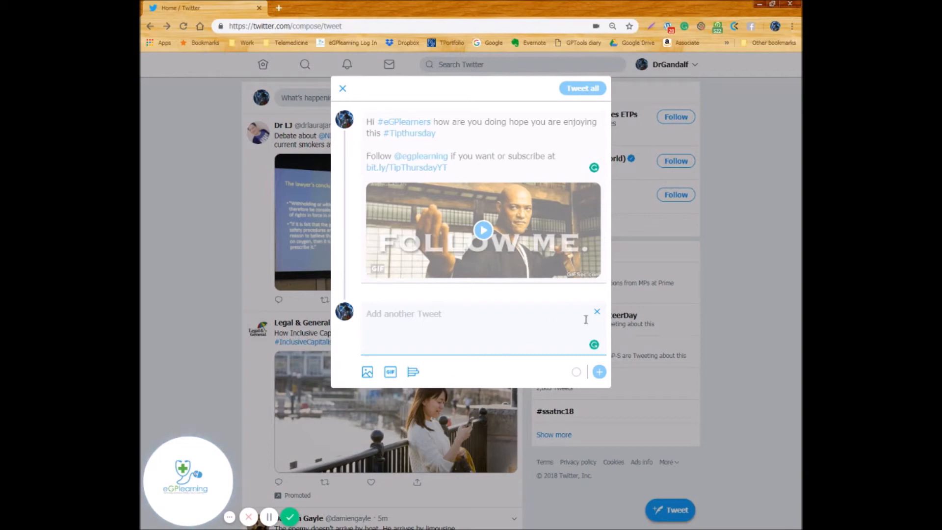
click(596, 311)
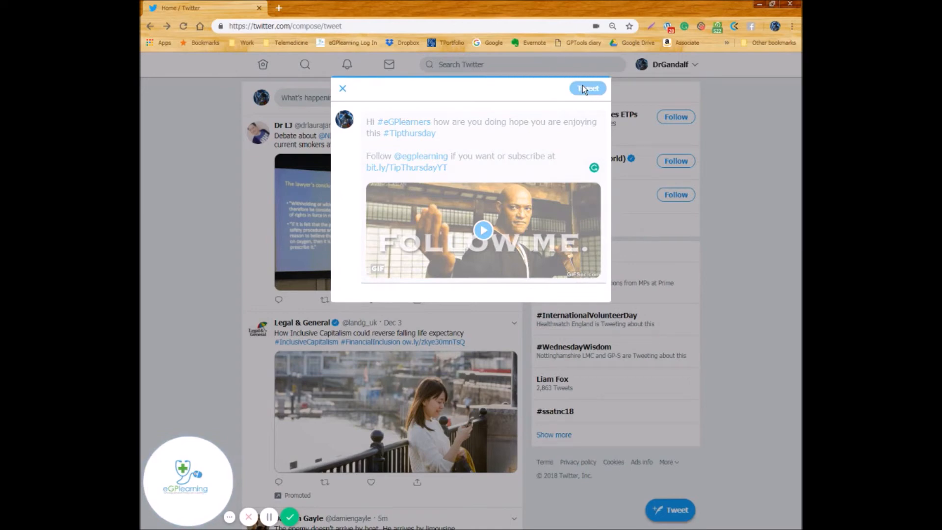
click(586, 88)
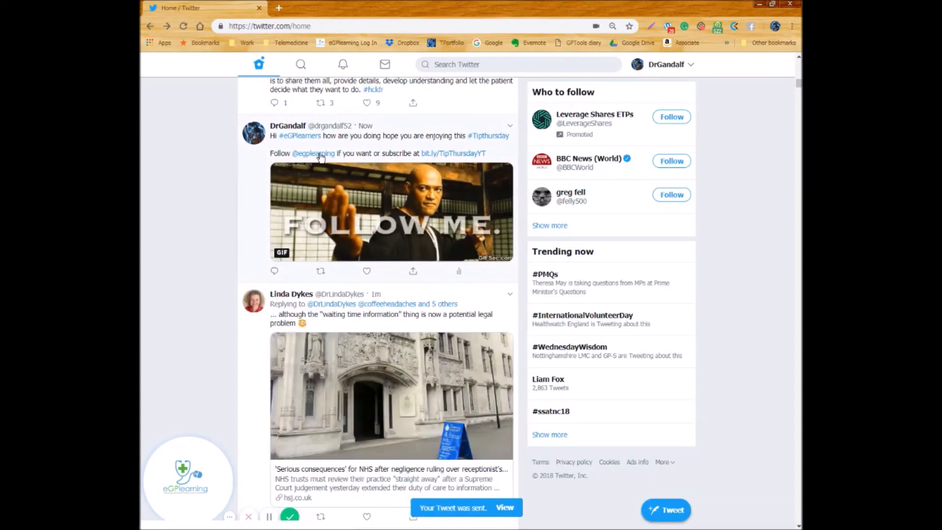
Rerun the recent 'tipthursday' search and view the Latest #TipThursday hashtag tweets.
click(516, 64)
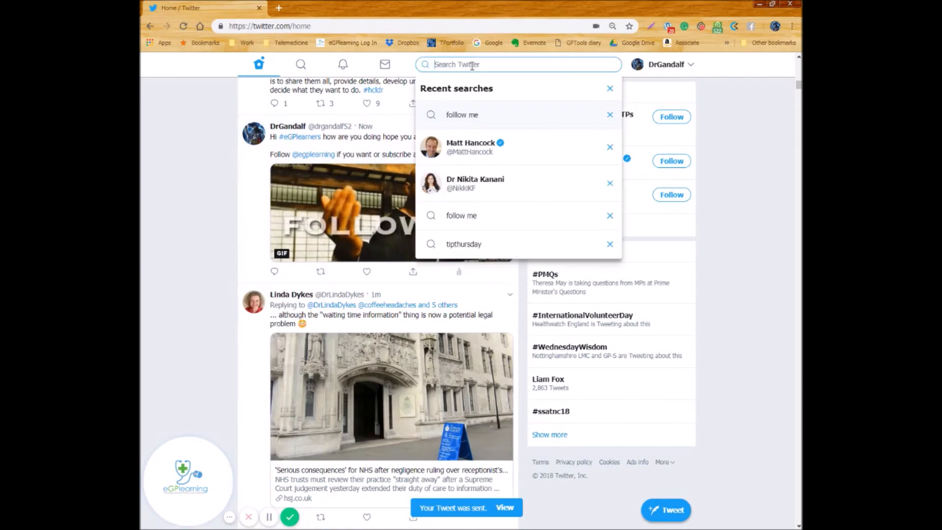
click(464, 244)
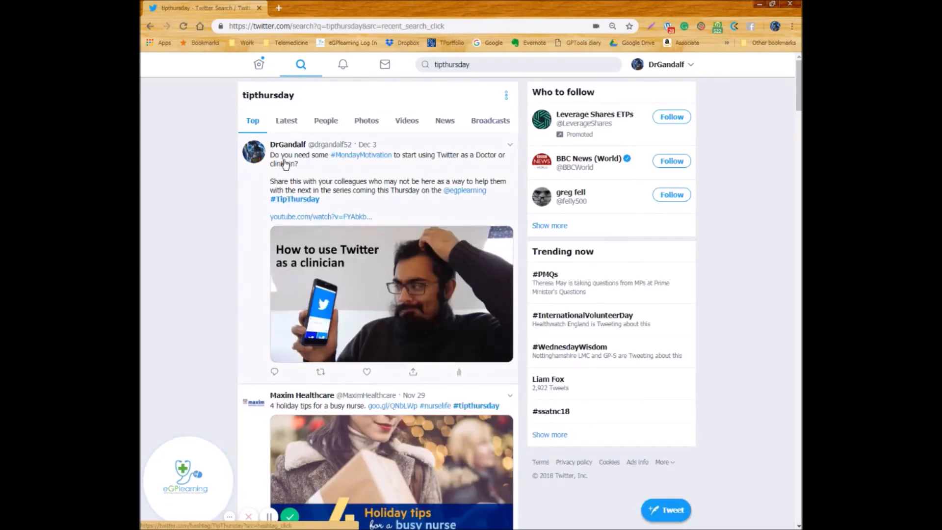
click(287, 120)
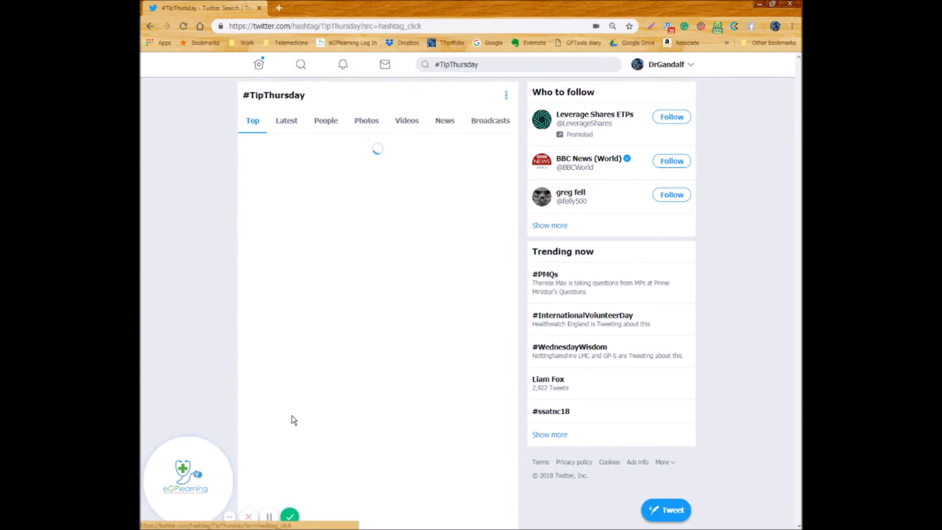
click(286, 120)
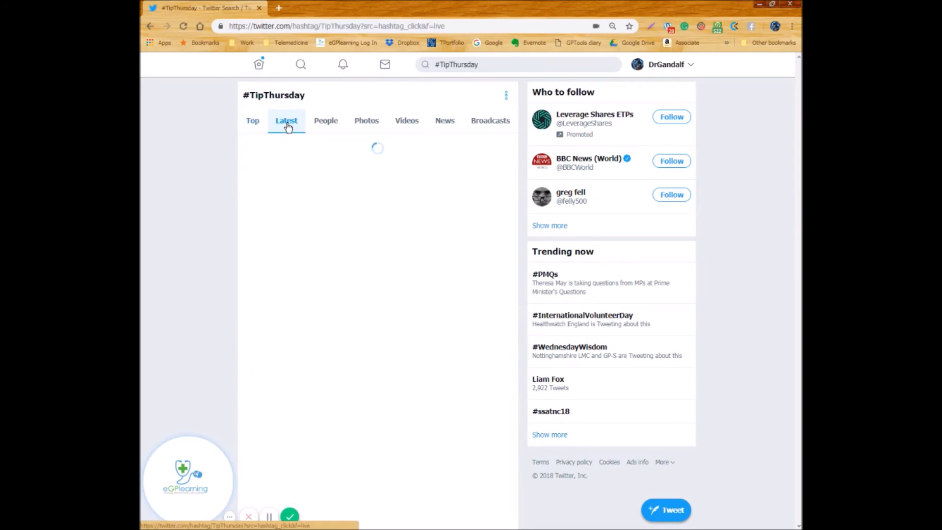
click(286, 120)
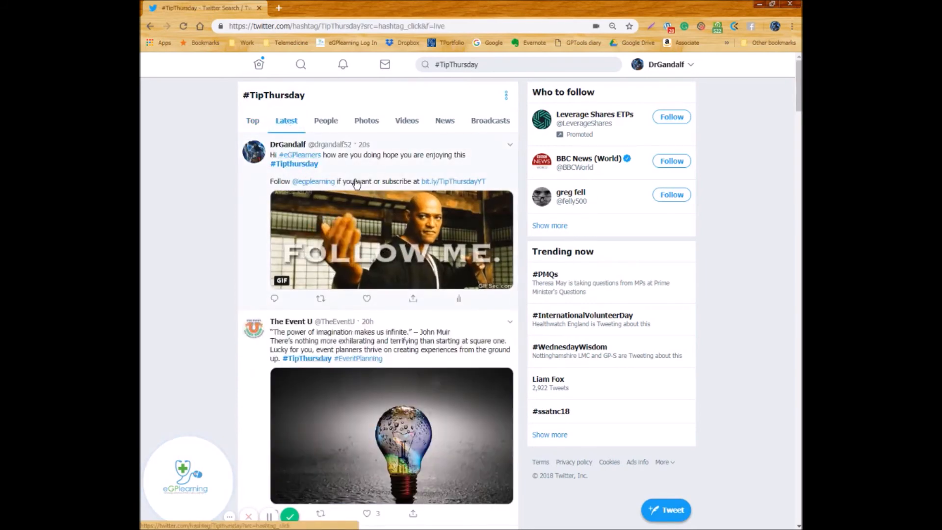